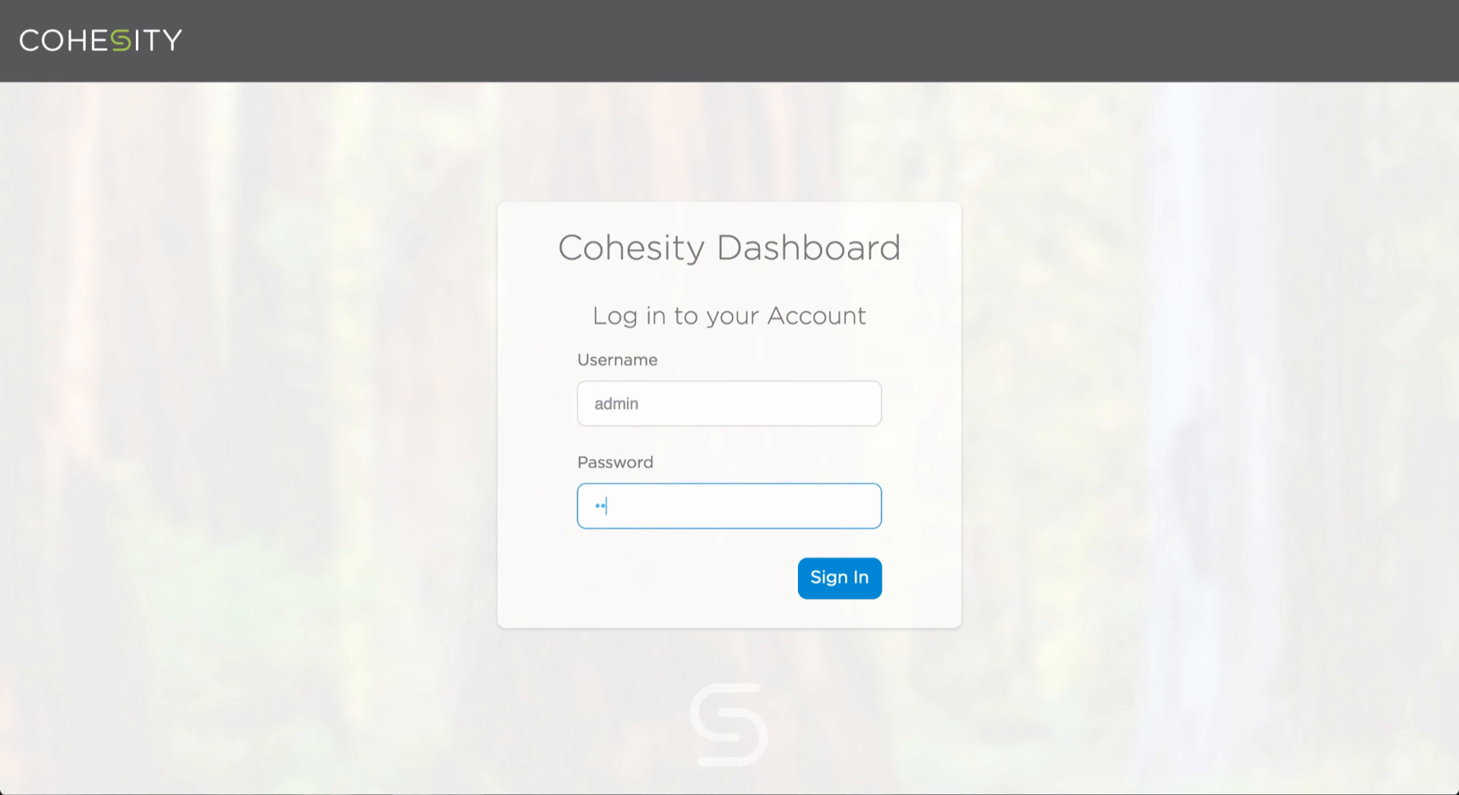
- Sign in to the dashboard to reach the initial cluster setup page
left_click(838, 577)
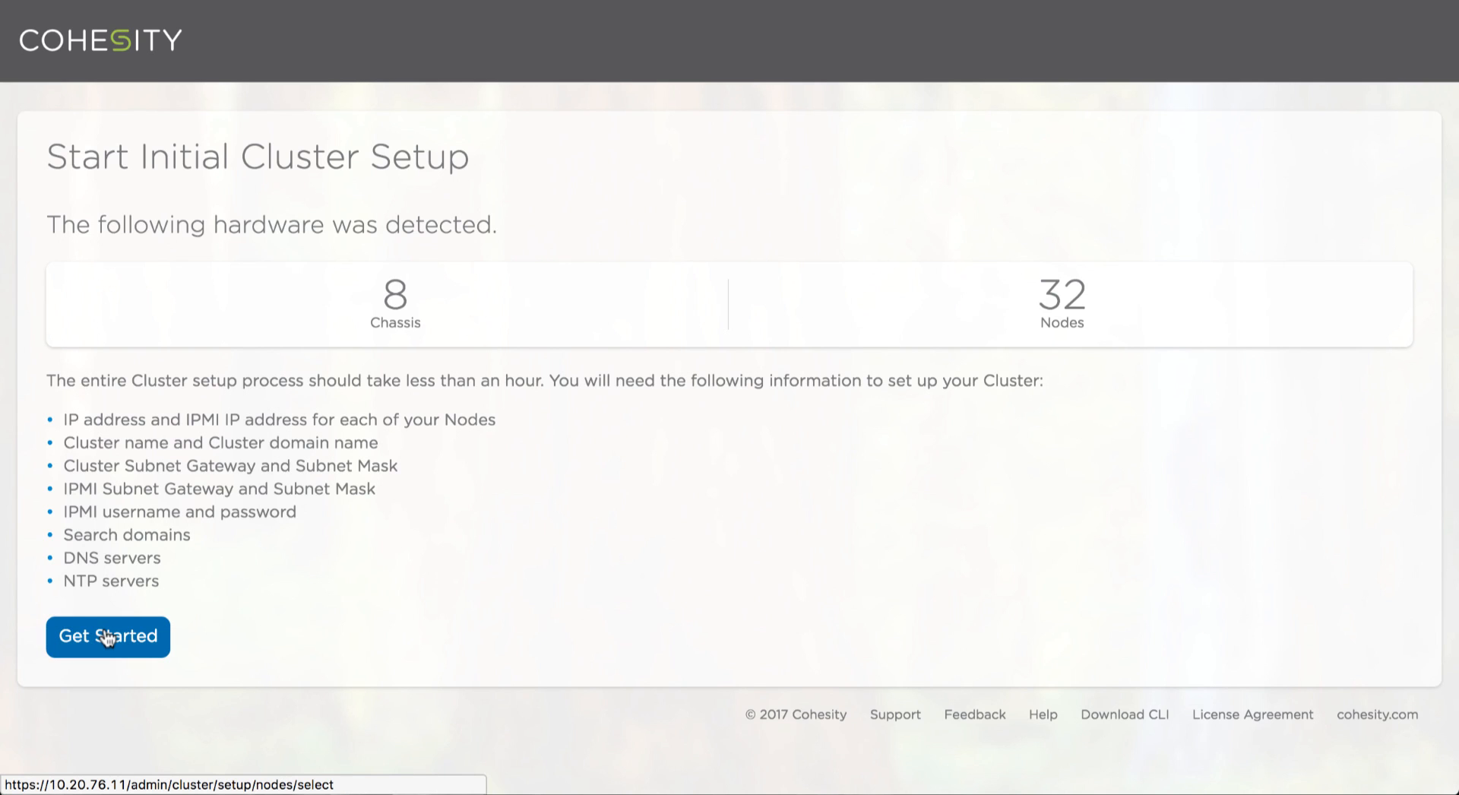
- Start setup, select all detected nodes and confirm them, reviewing the node IP and IPMI list
left_click(106, 637)
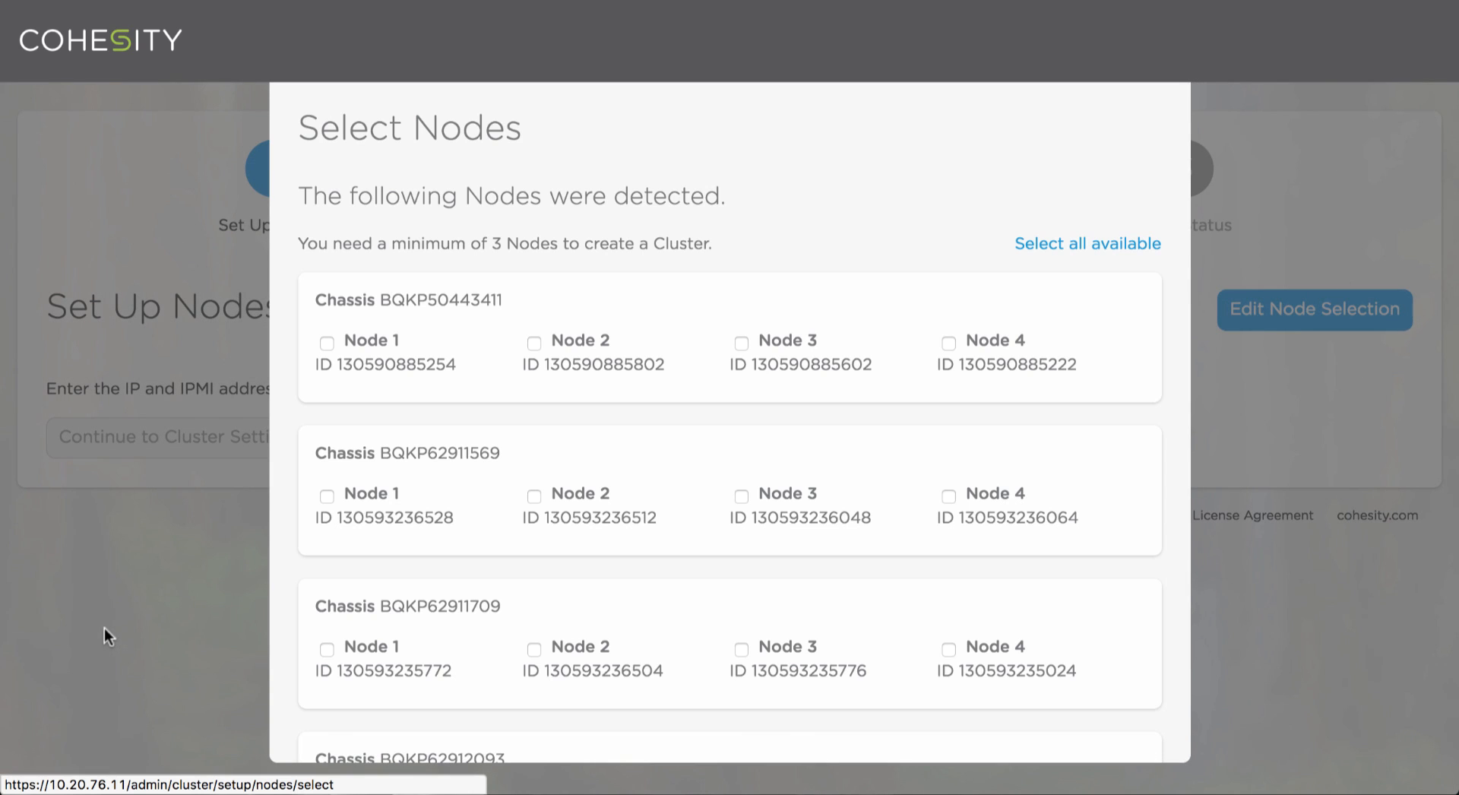
mouse_move(942, 342)
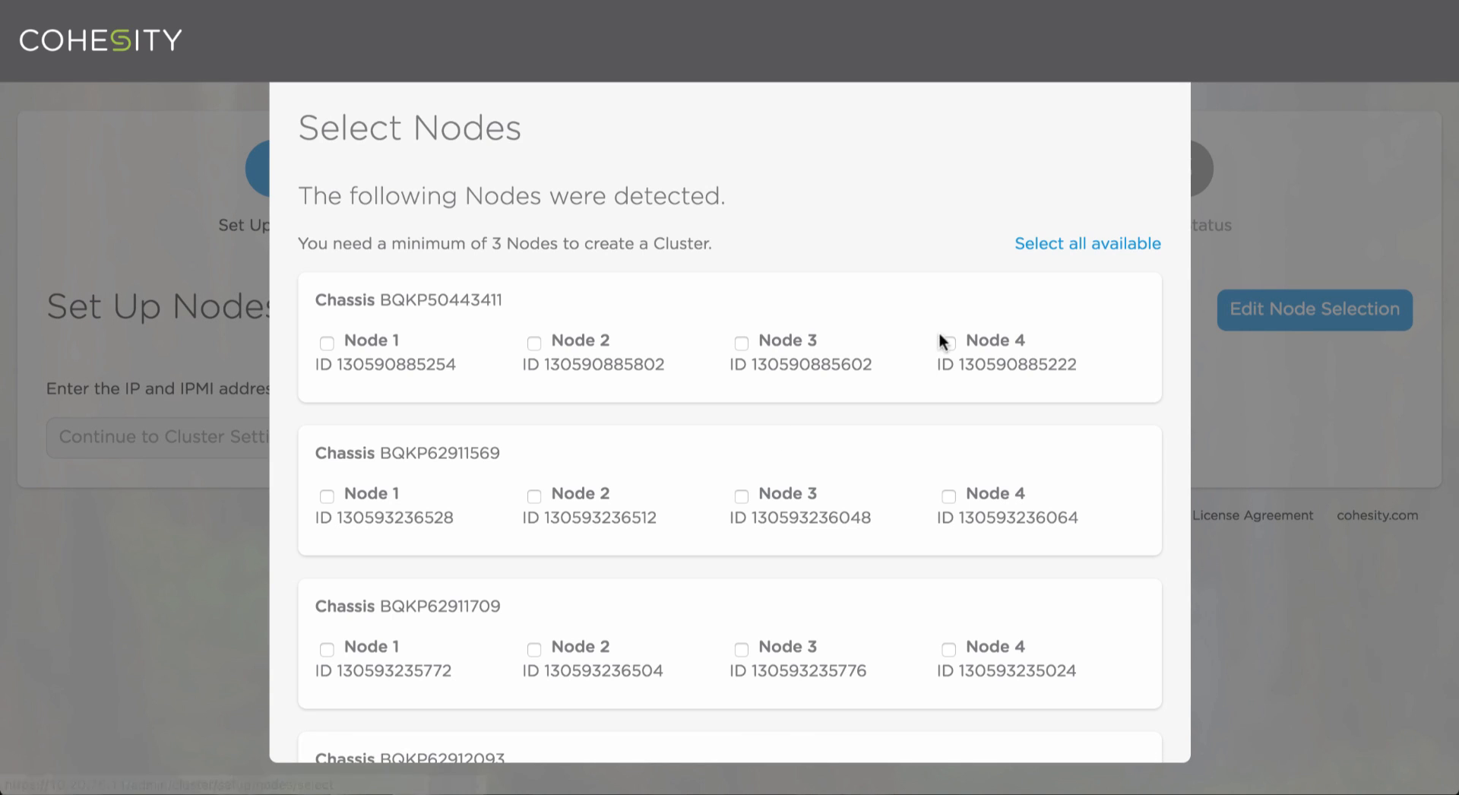
left_click(1087, 244)
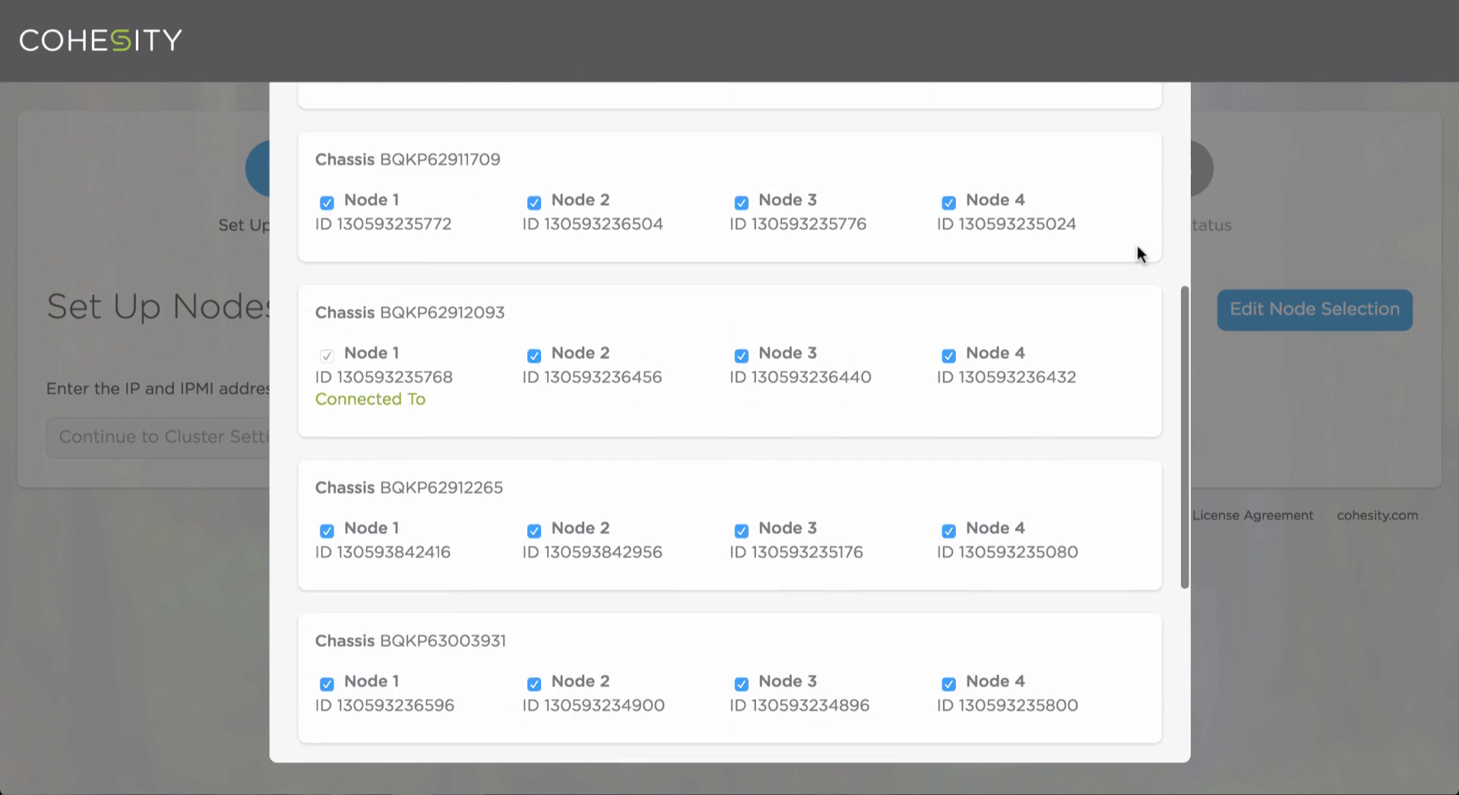
scroll("down", 3)
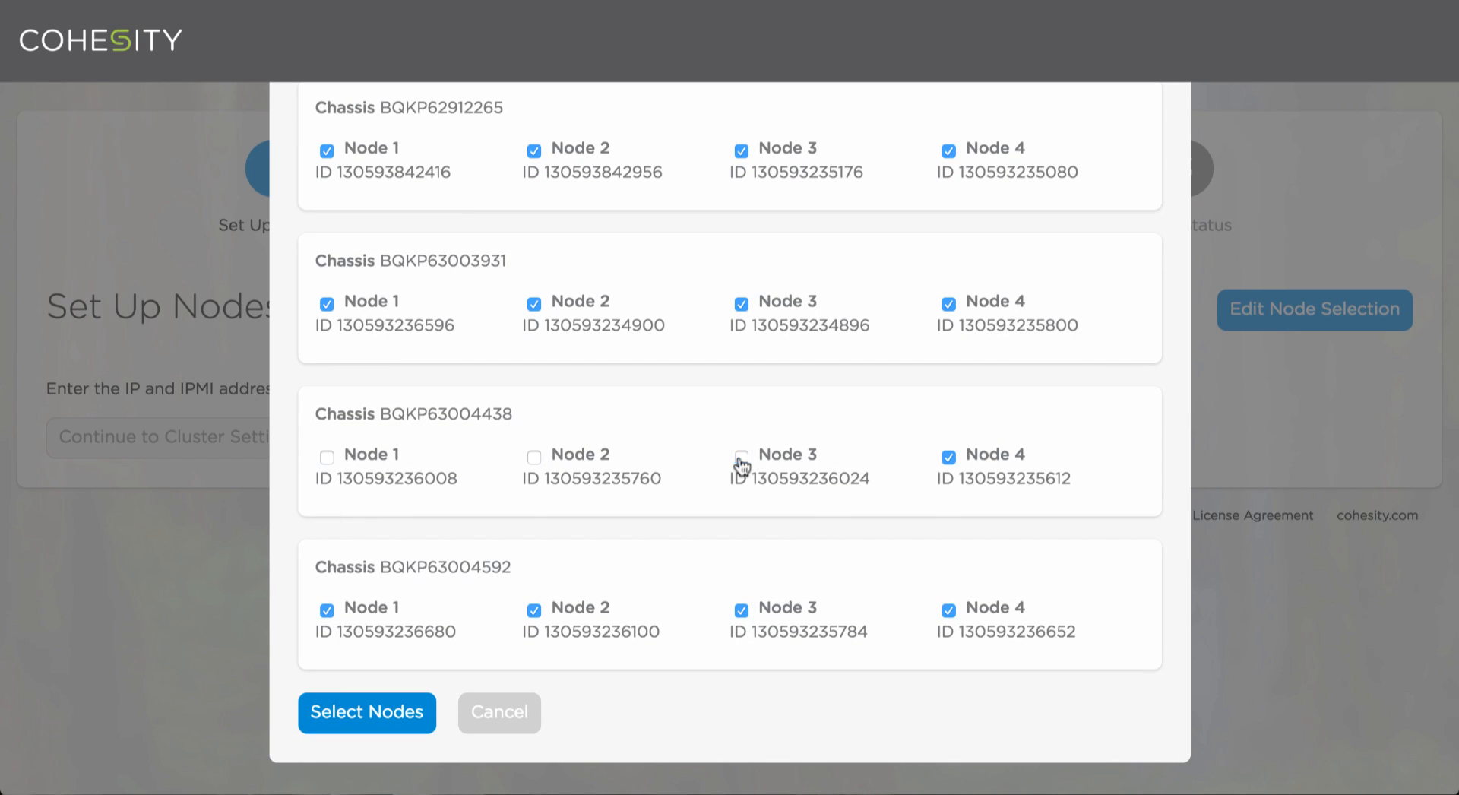
left_click(366, 711)
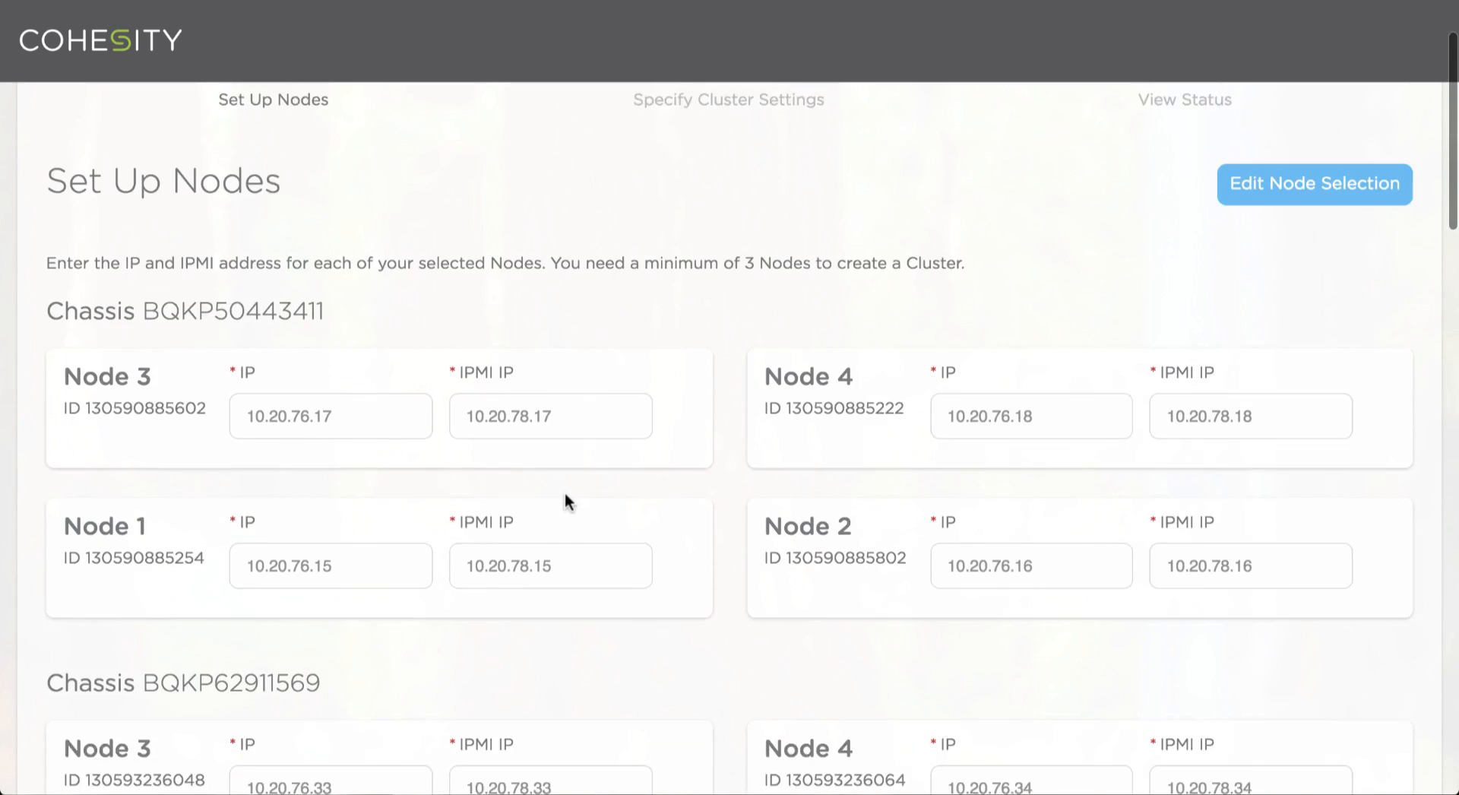
scroll("down", 3)
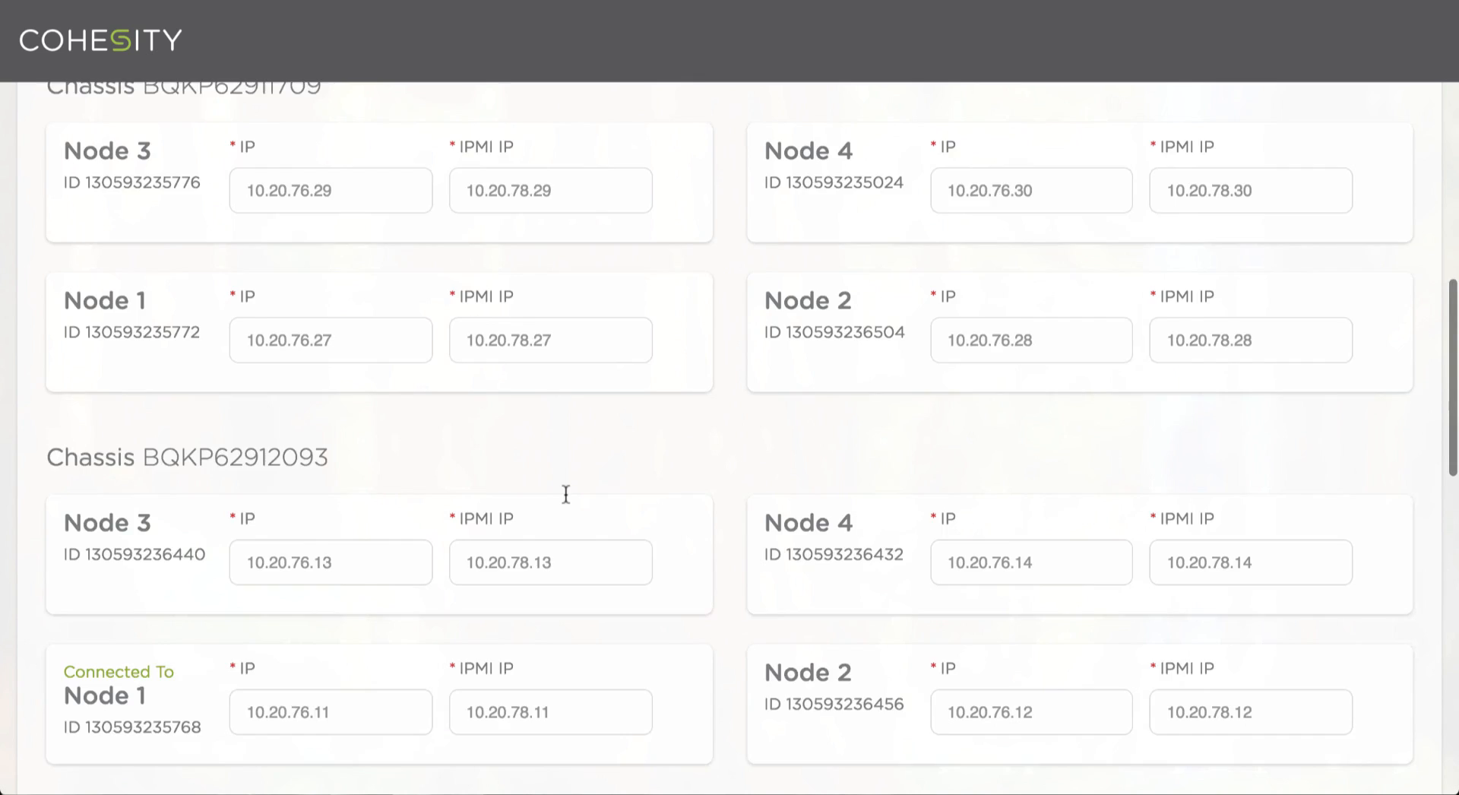
scroll("down", 3)
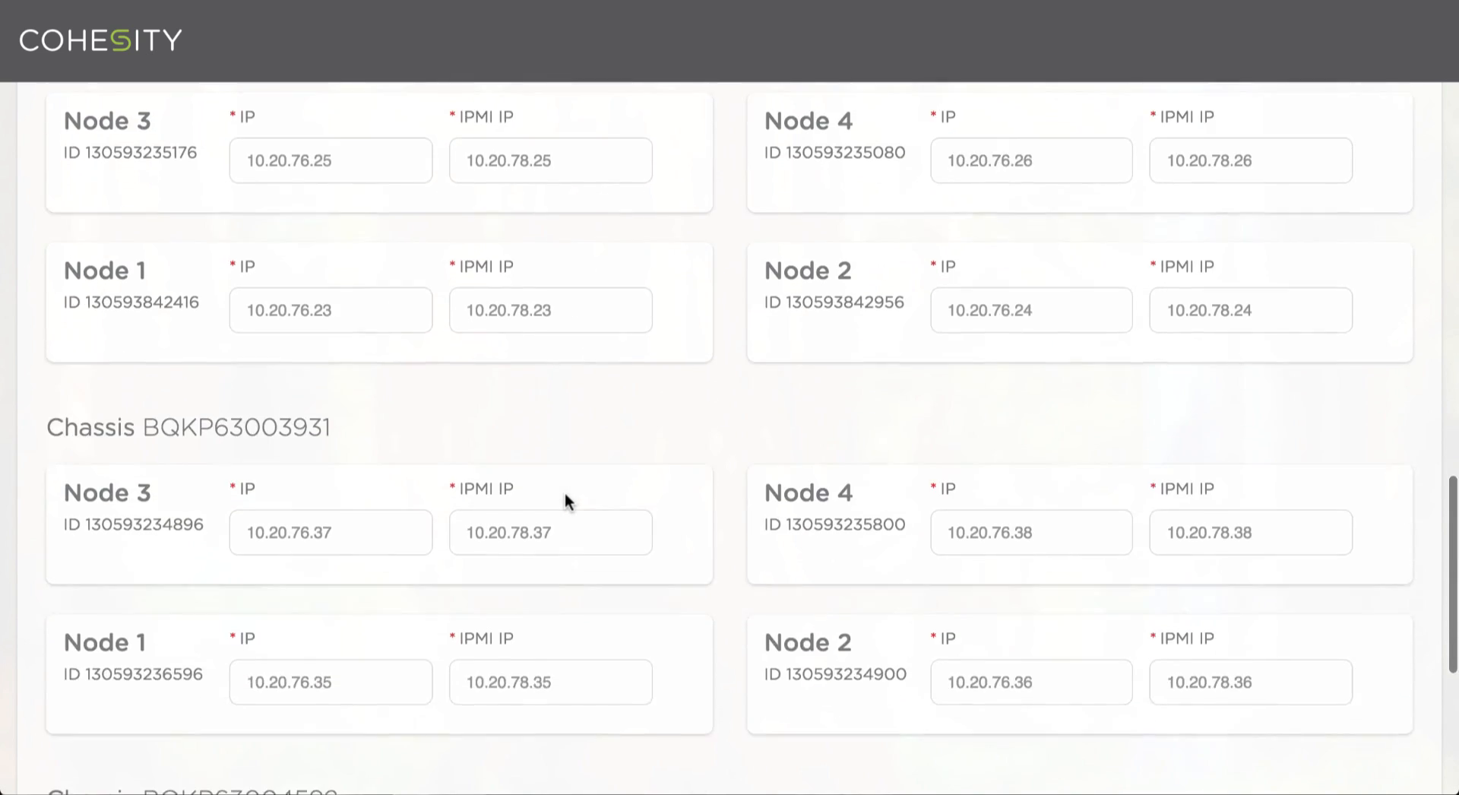
scroll("down", 3)
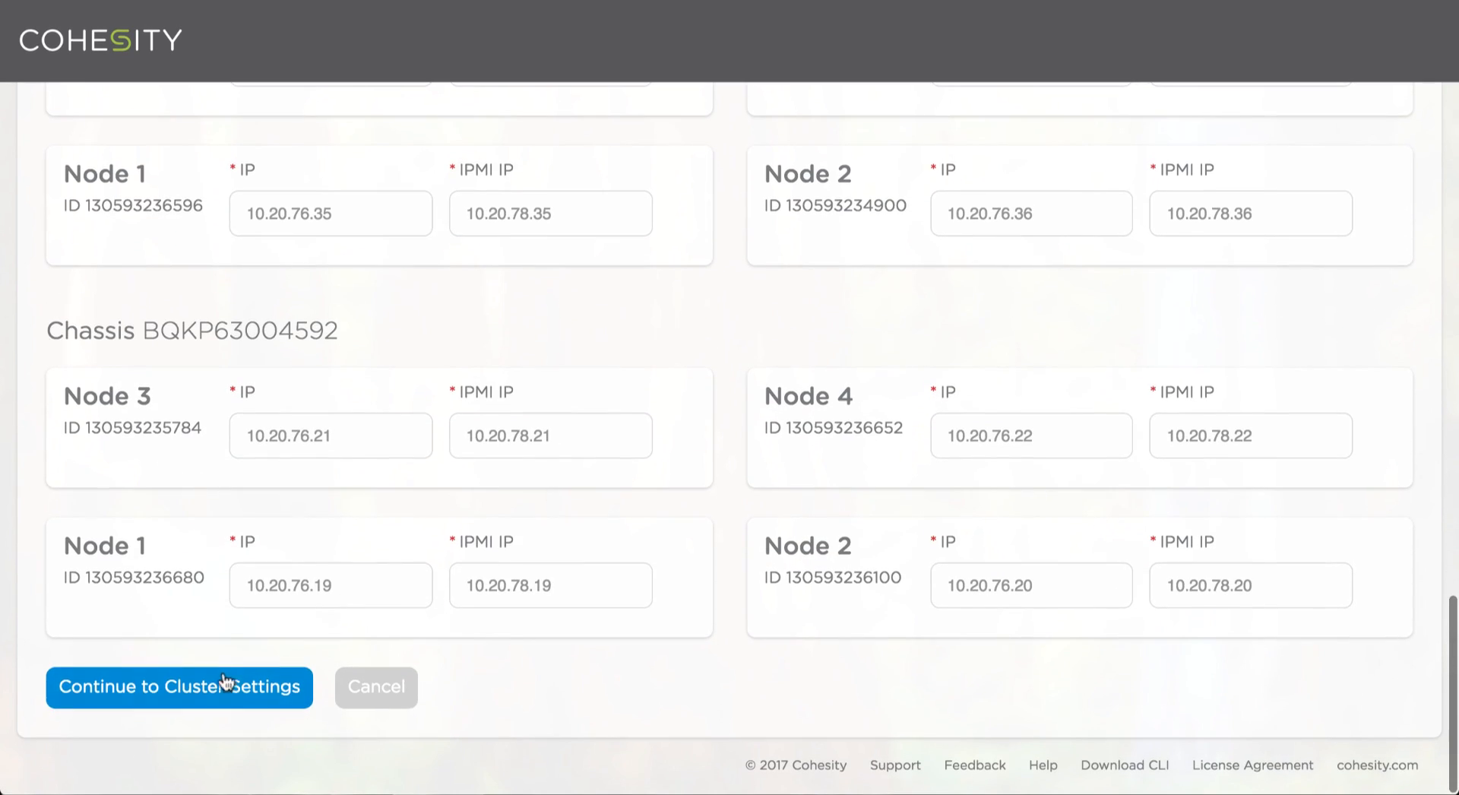
- Proceed to cluster settings and enter the cluster subnet gateway 10.20.76.1
left_click(180, 687)
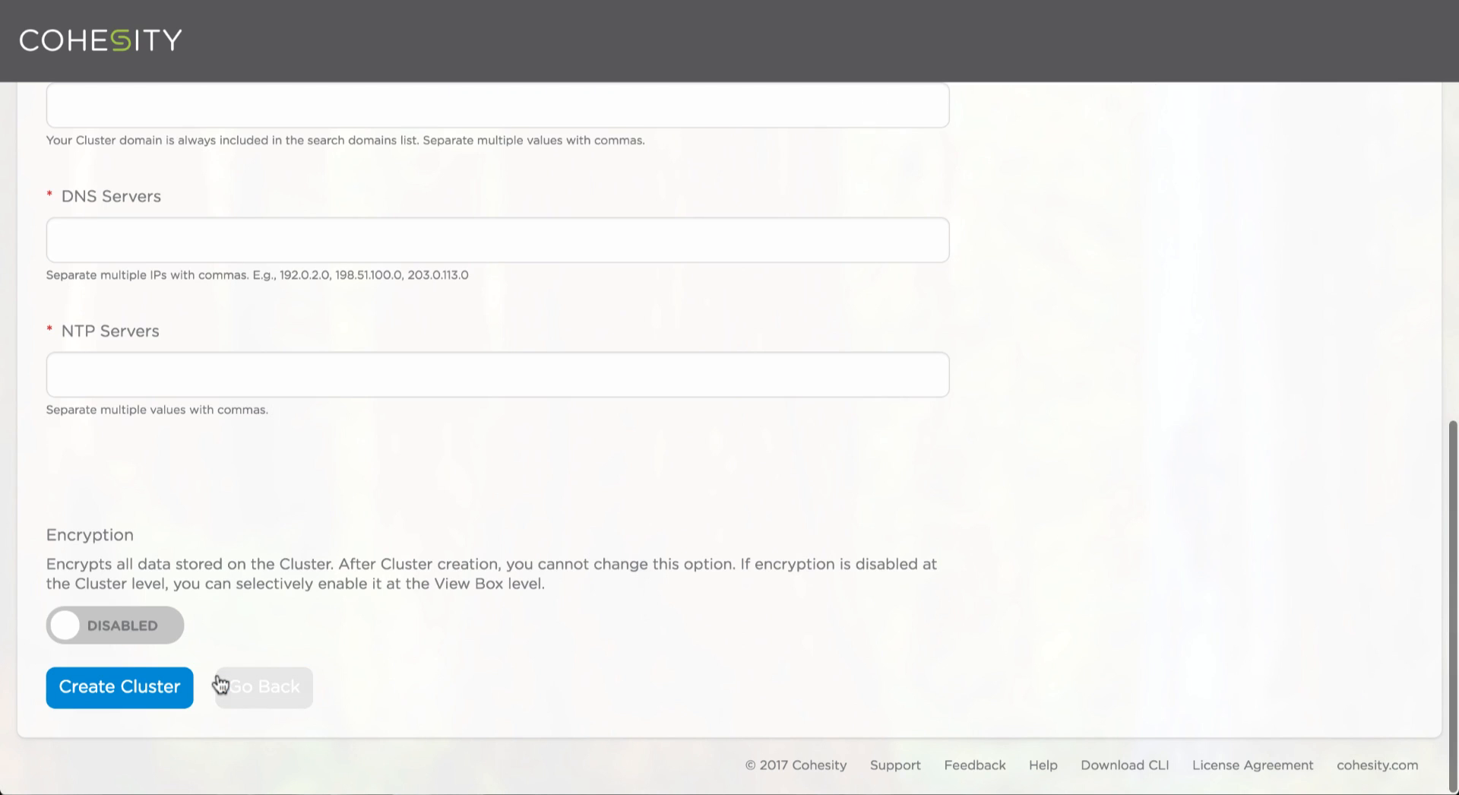
scroll("up", 3)
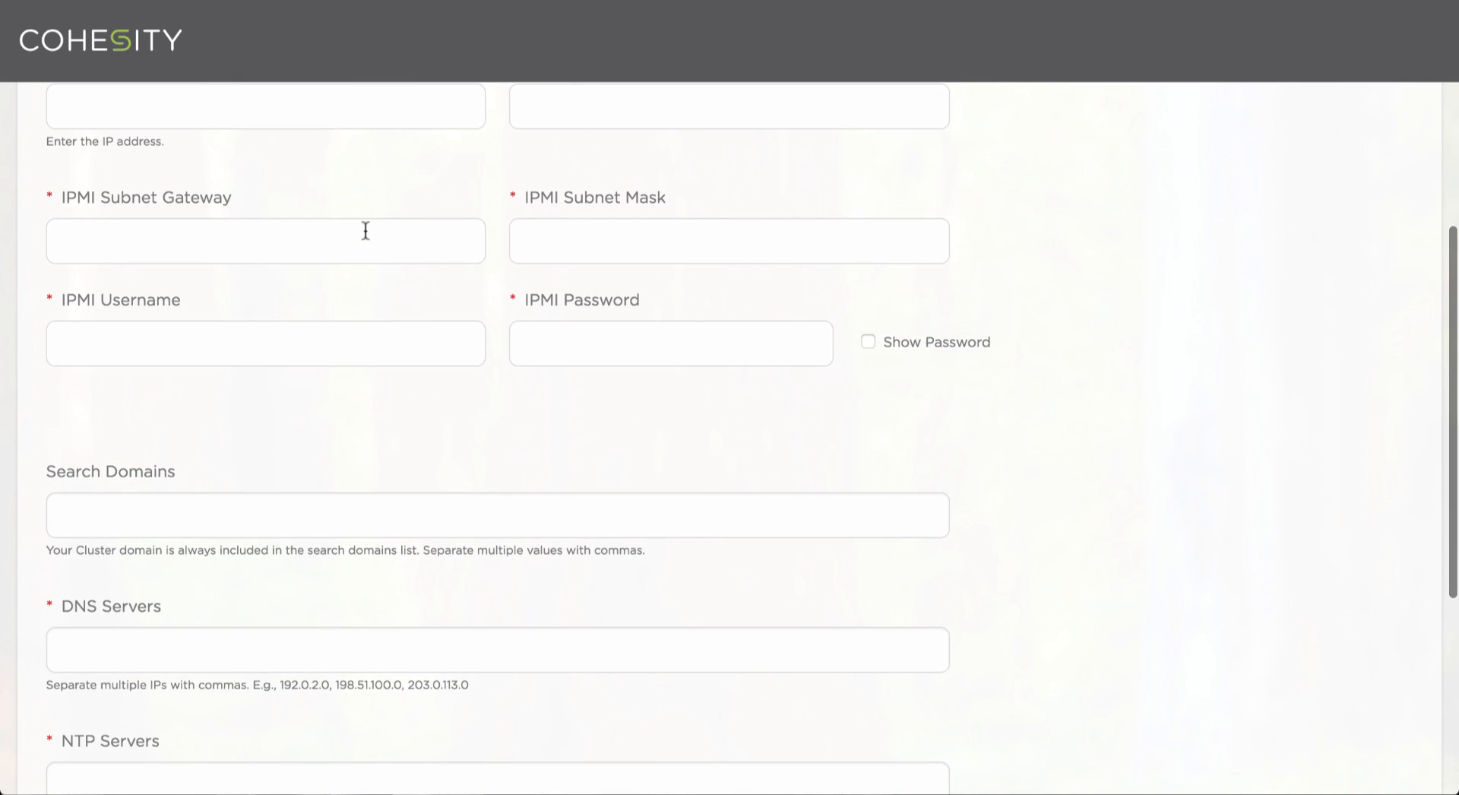
scroll("up", 3)
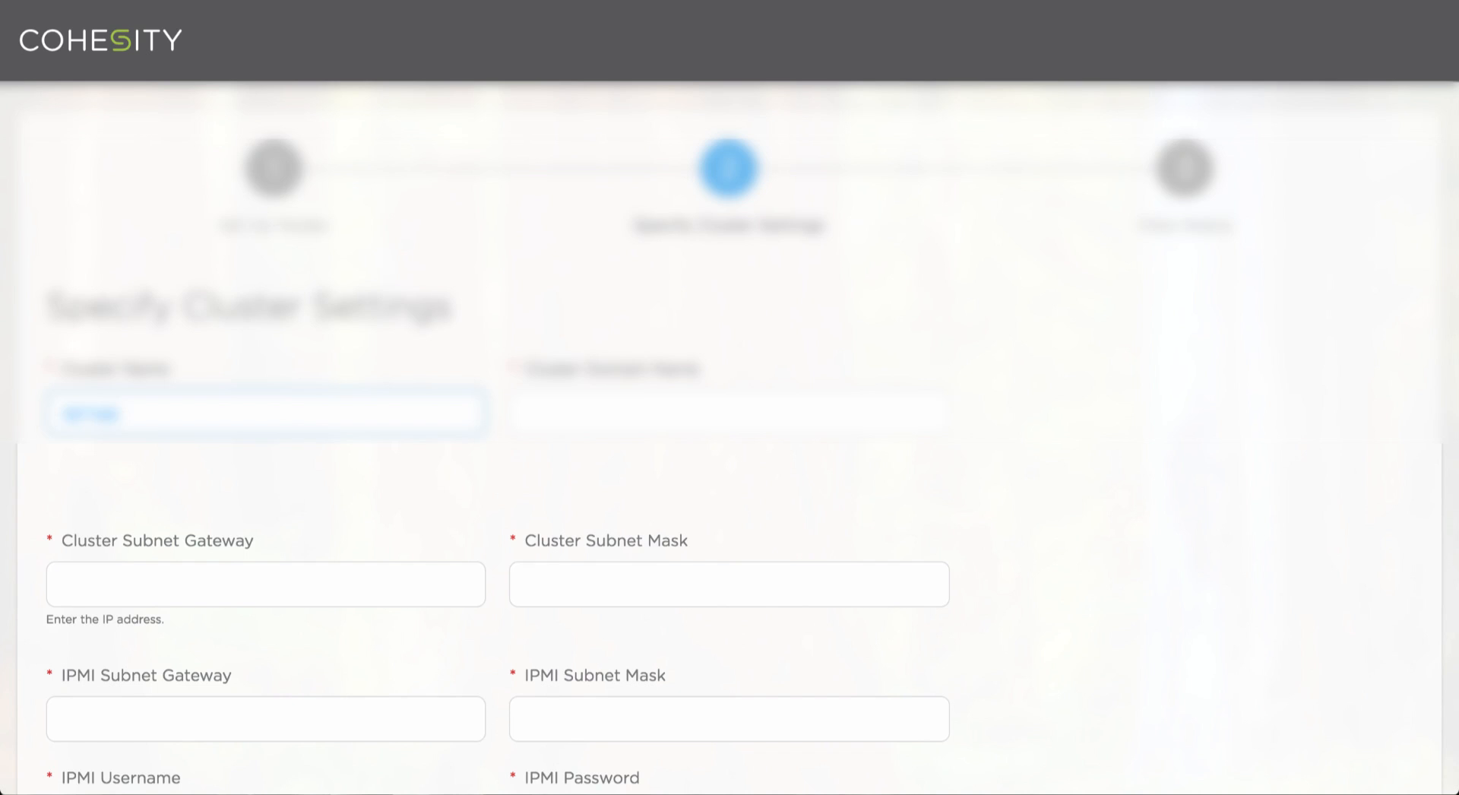
left_click(264, 583)
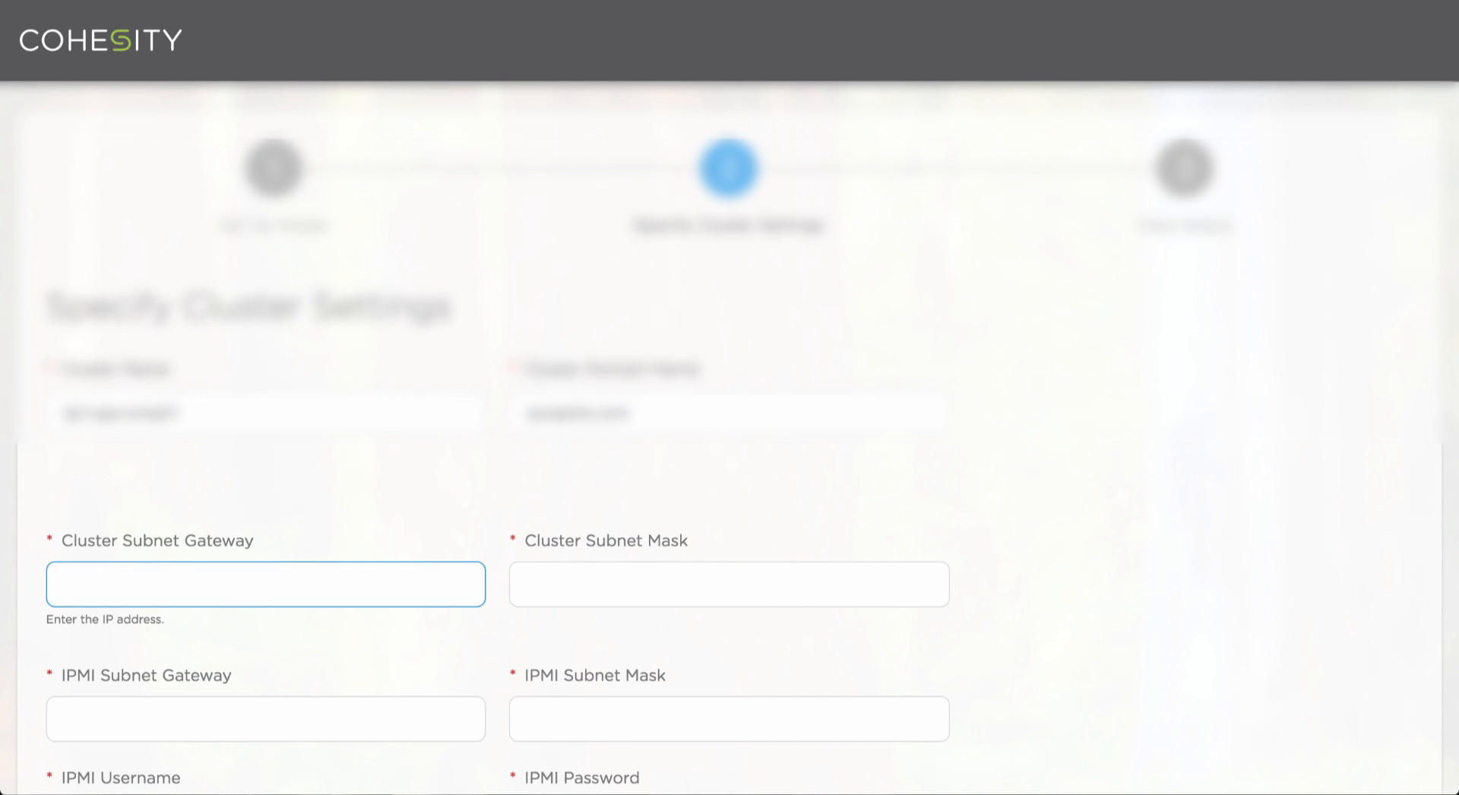
type("10.20.76.1")
left_click(729, 583)
type("255.255.254.0")
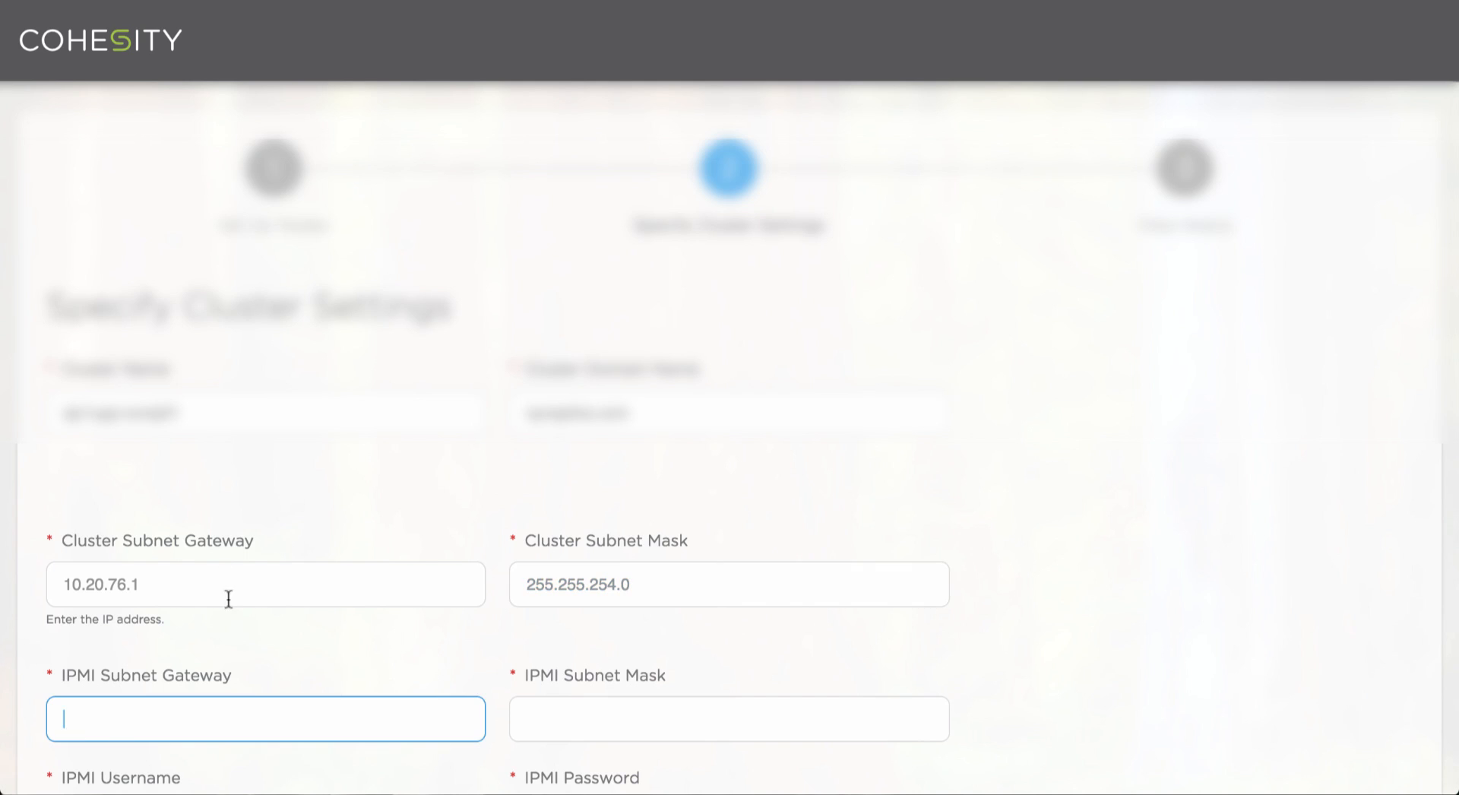
scroll("down", 3)
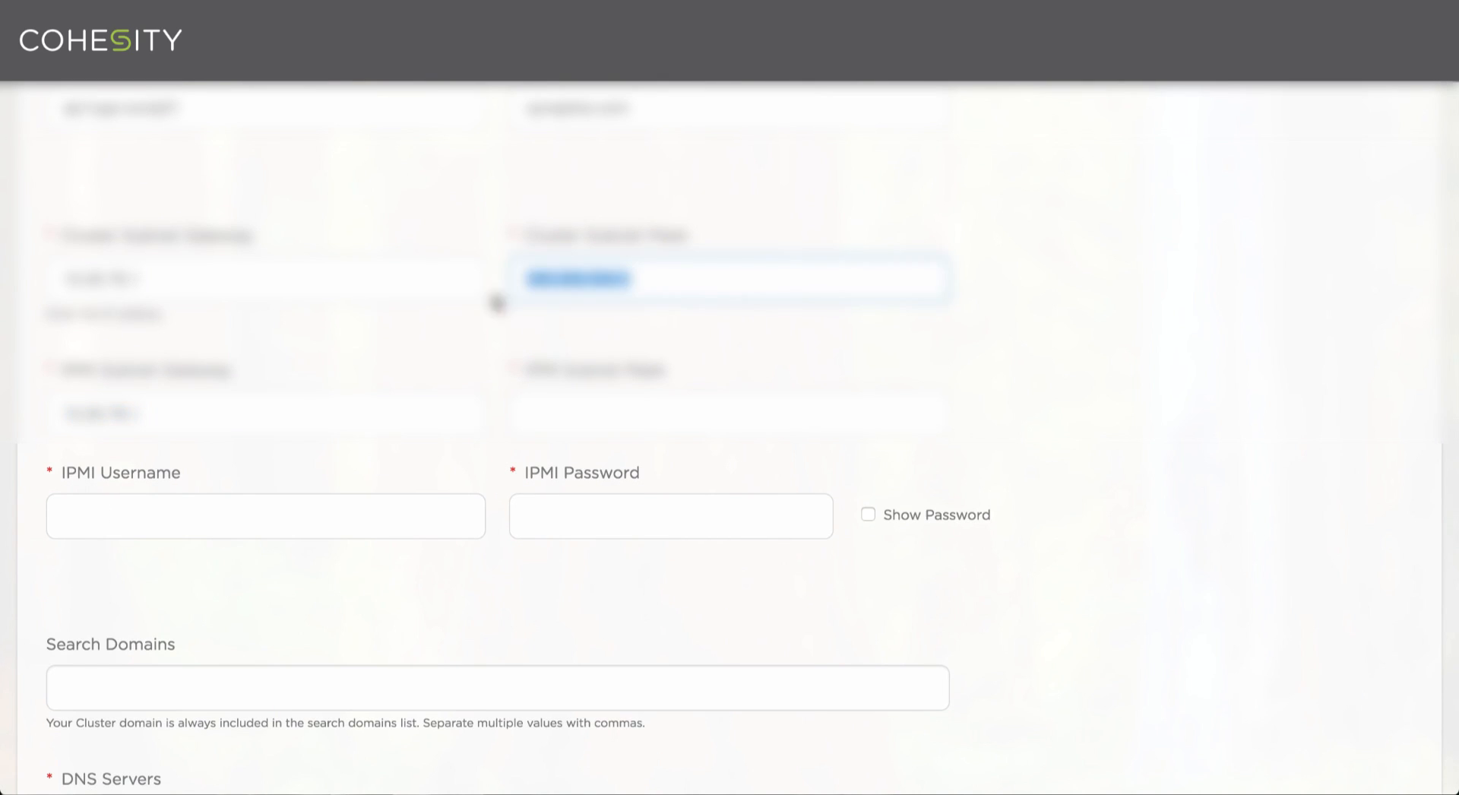
scroll("down", 3)
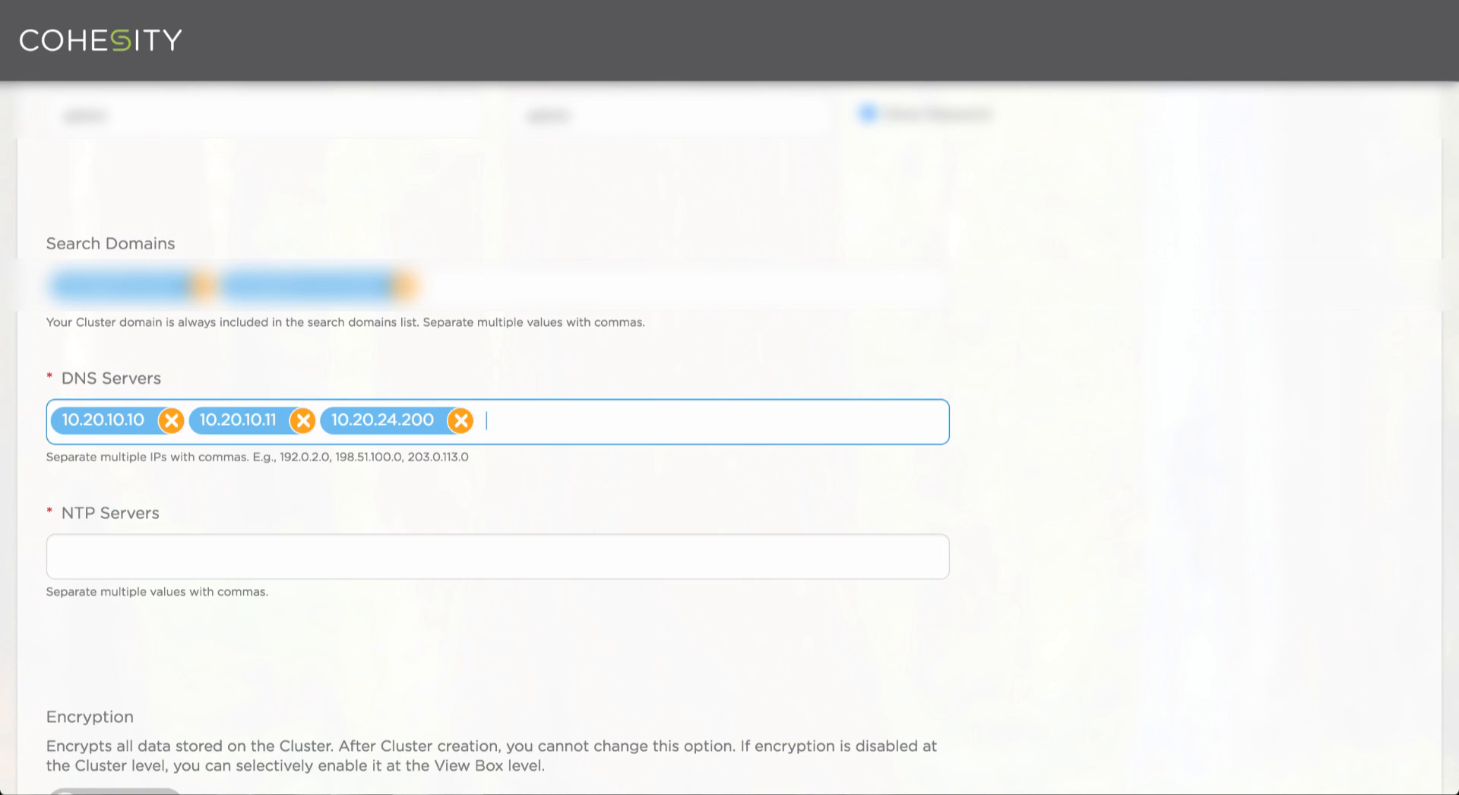
- Enter the IPMI subnet and DNS servers 10.110.60.20,10.11..., then start cluster creation
type("10.20.60.20 10.19.60.20")
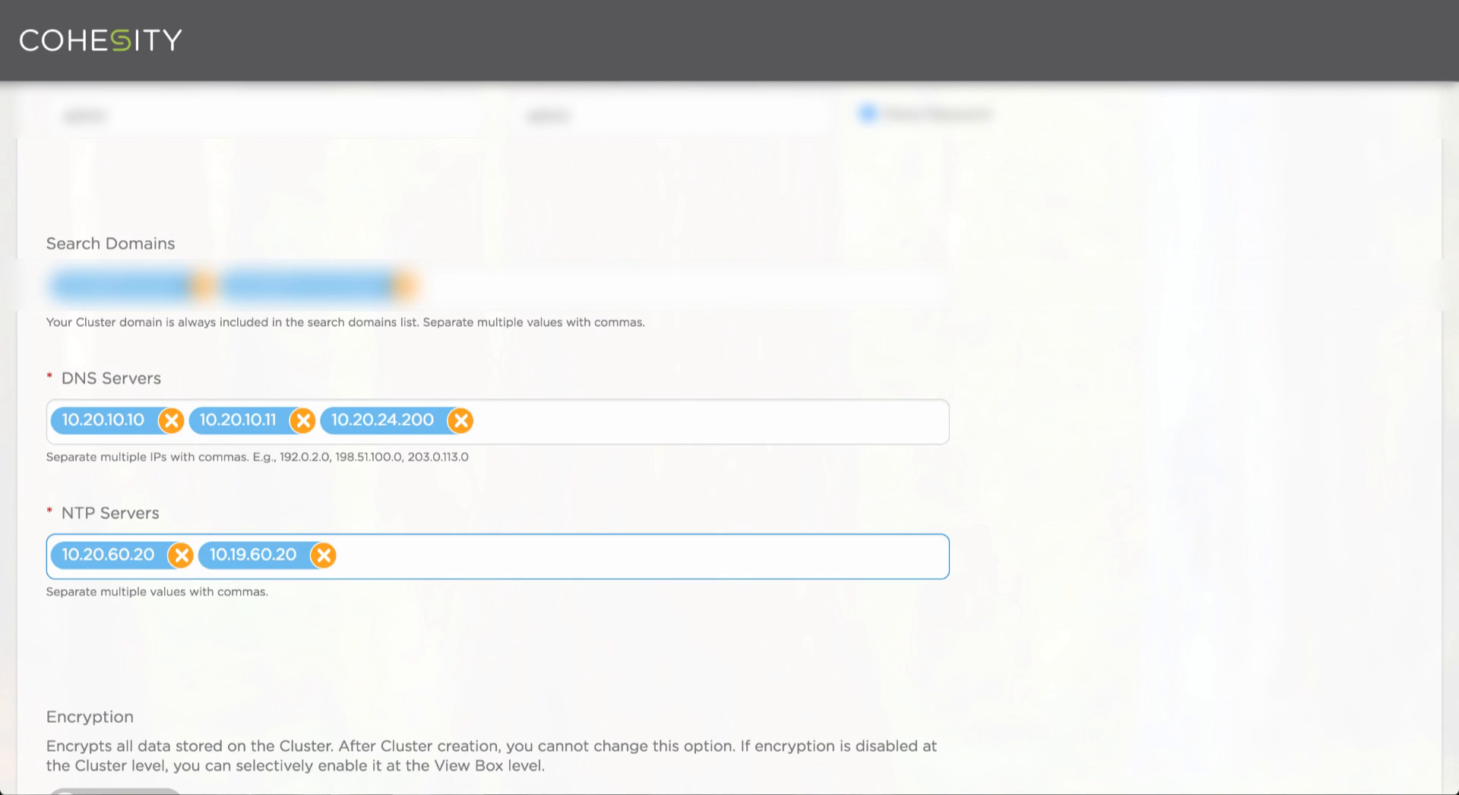
type("10.110.60.20,10.111.60.20,10.112.60.20")
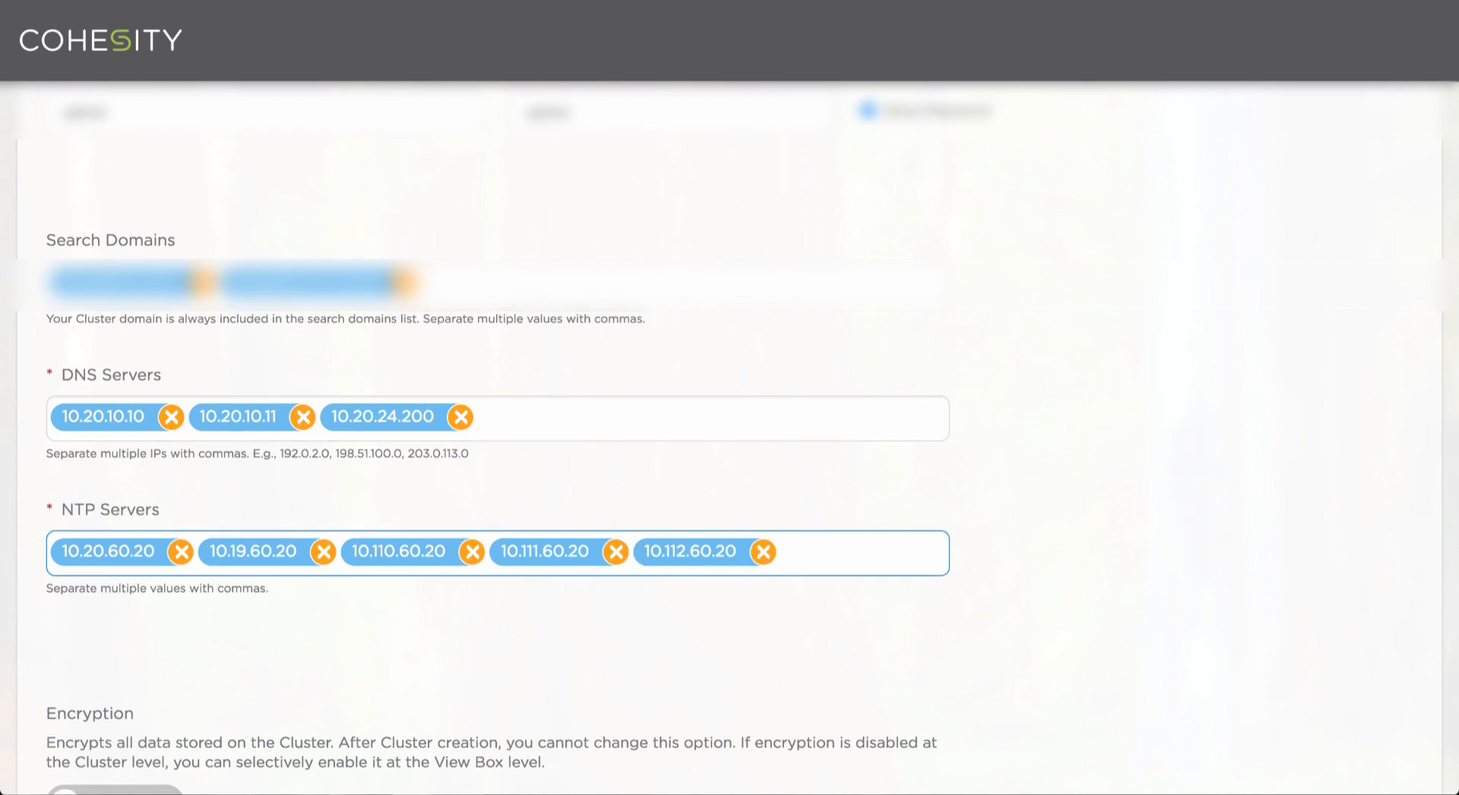
scroll("down", 3)
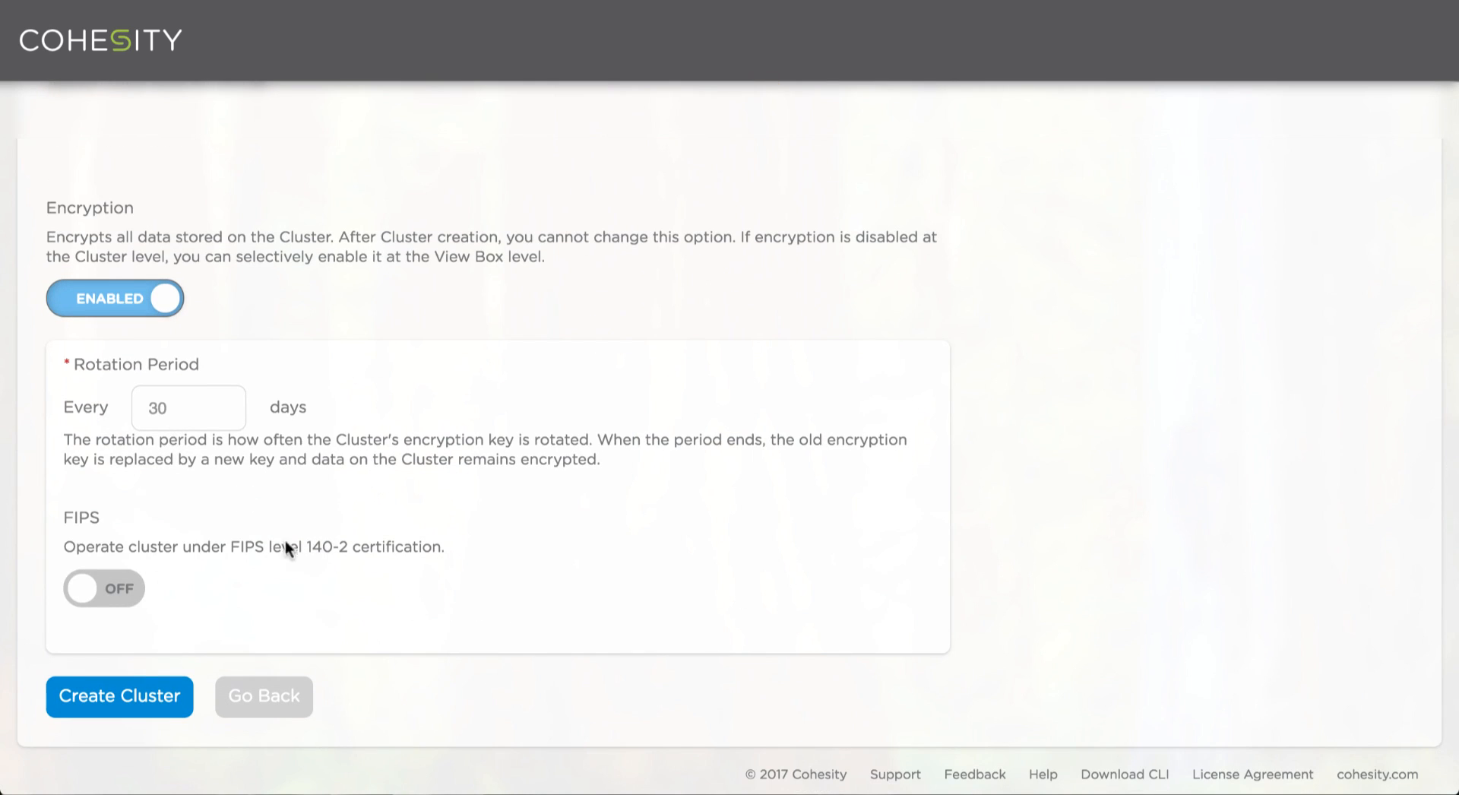
left_click(118, 694)
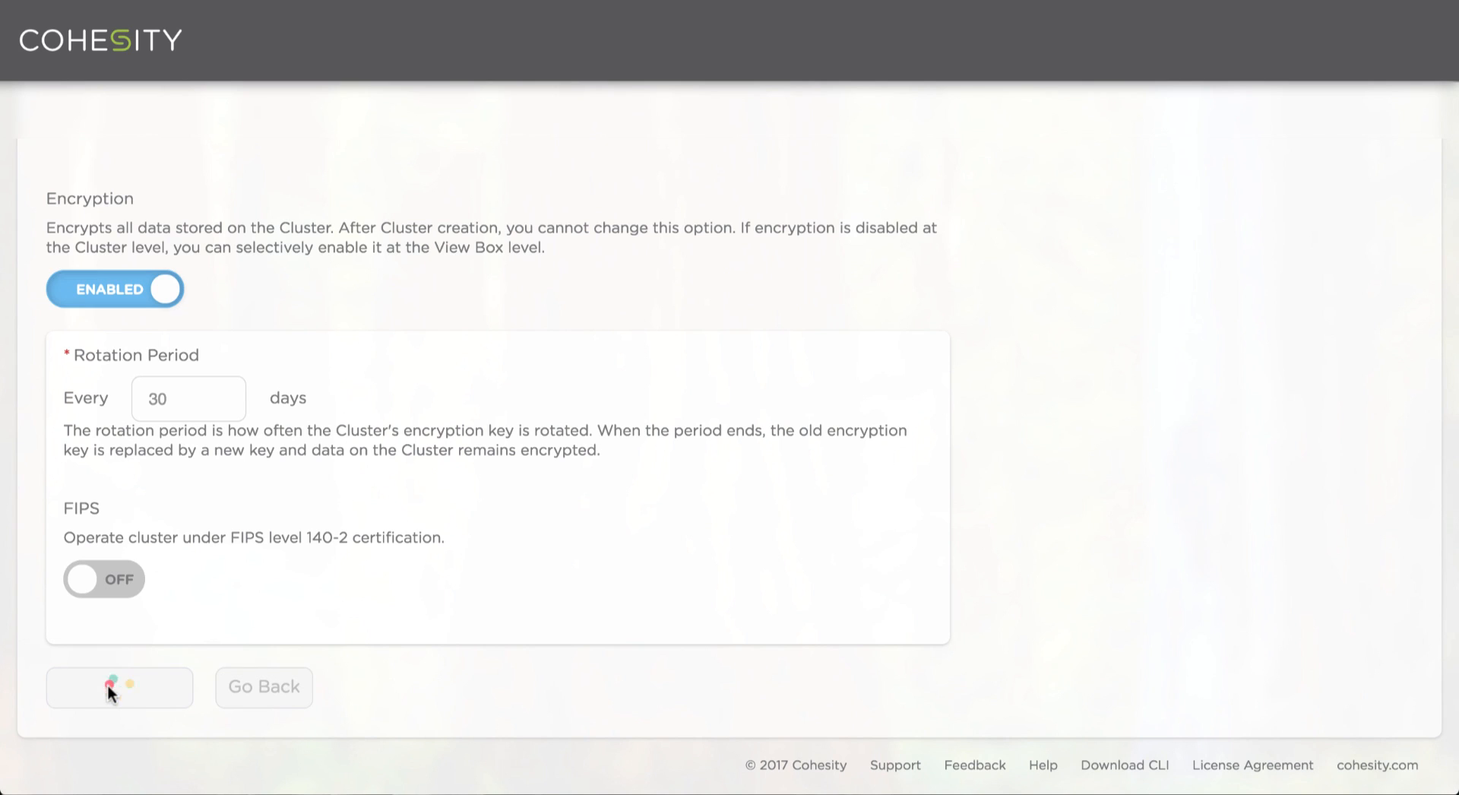
- Show the detailed creation task log while the 28-node cluster finishes creating
left_click(118, 686)
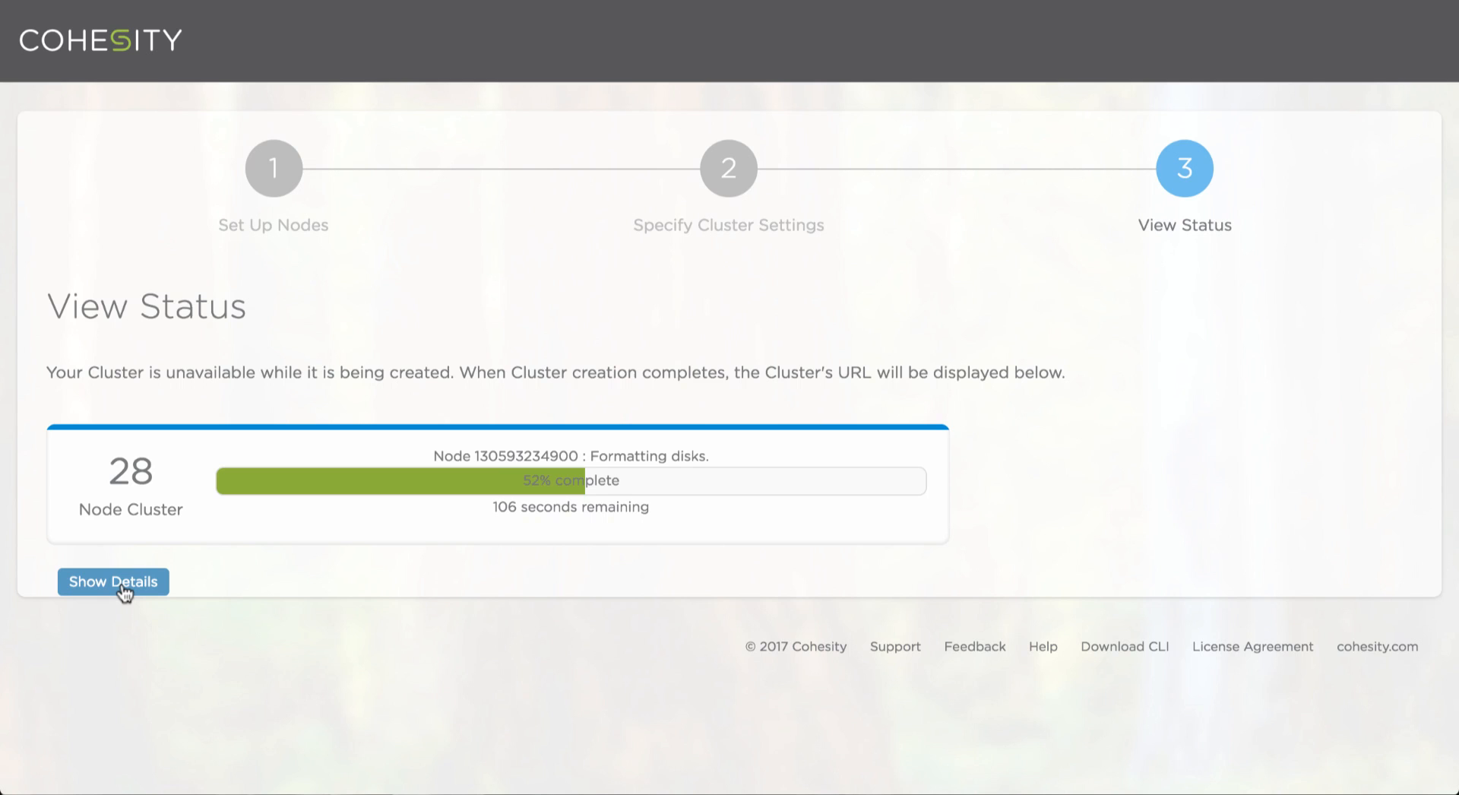
left_click(111, 580)
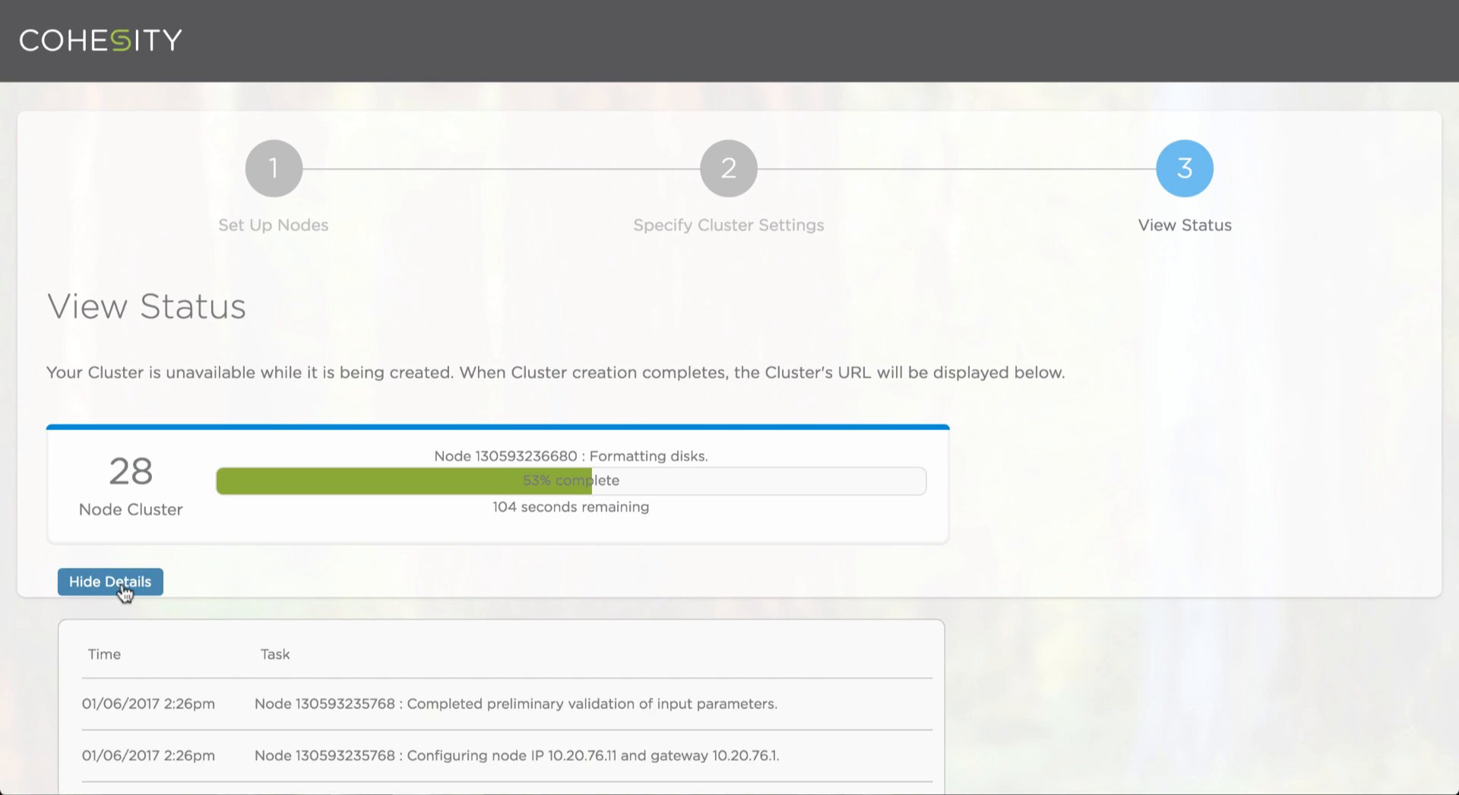
scroll("down", 3)
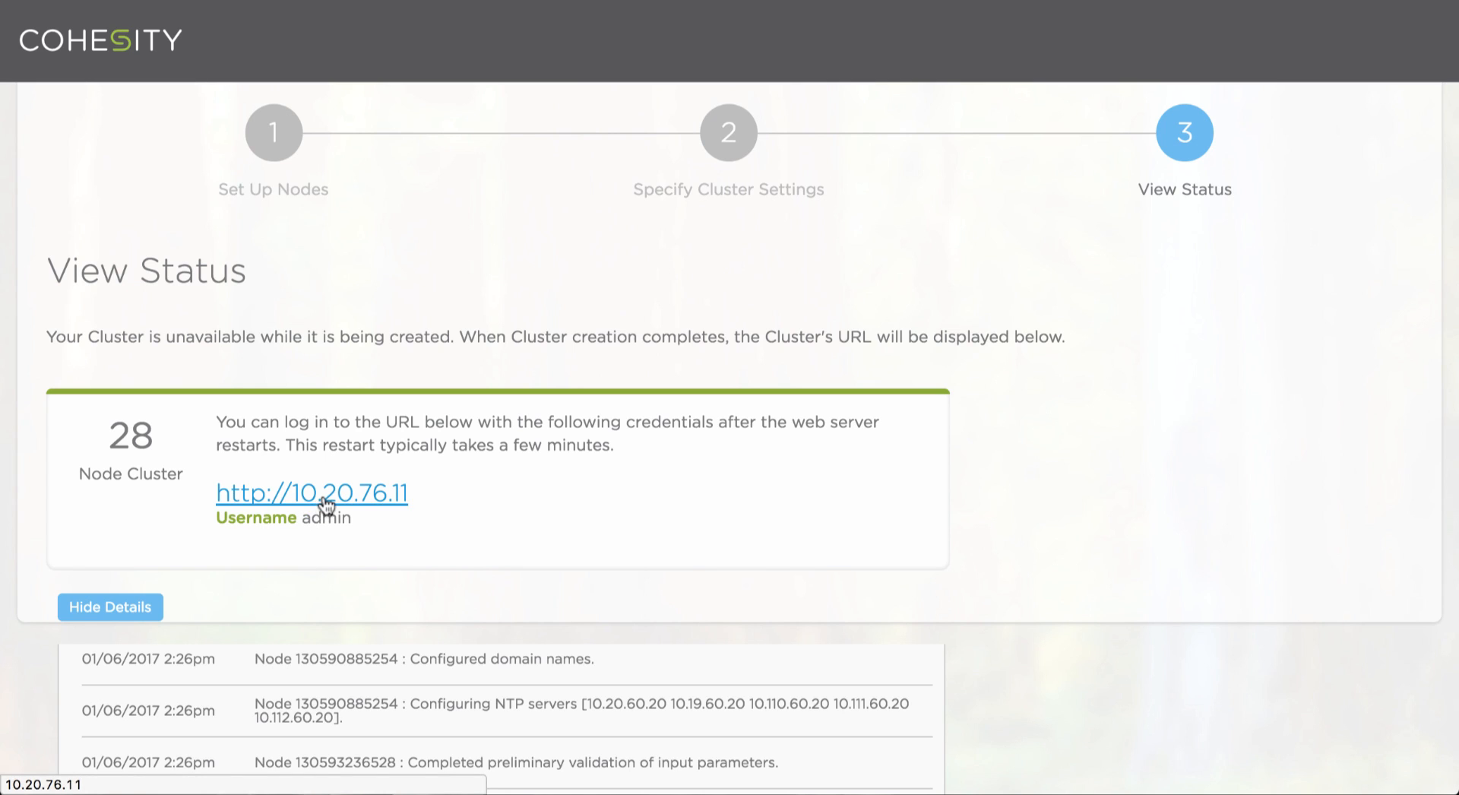
- Sign in at the new cluster URL, accept the EULA and submit the license key
left_click(310, 492)
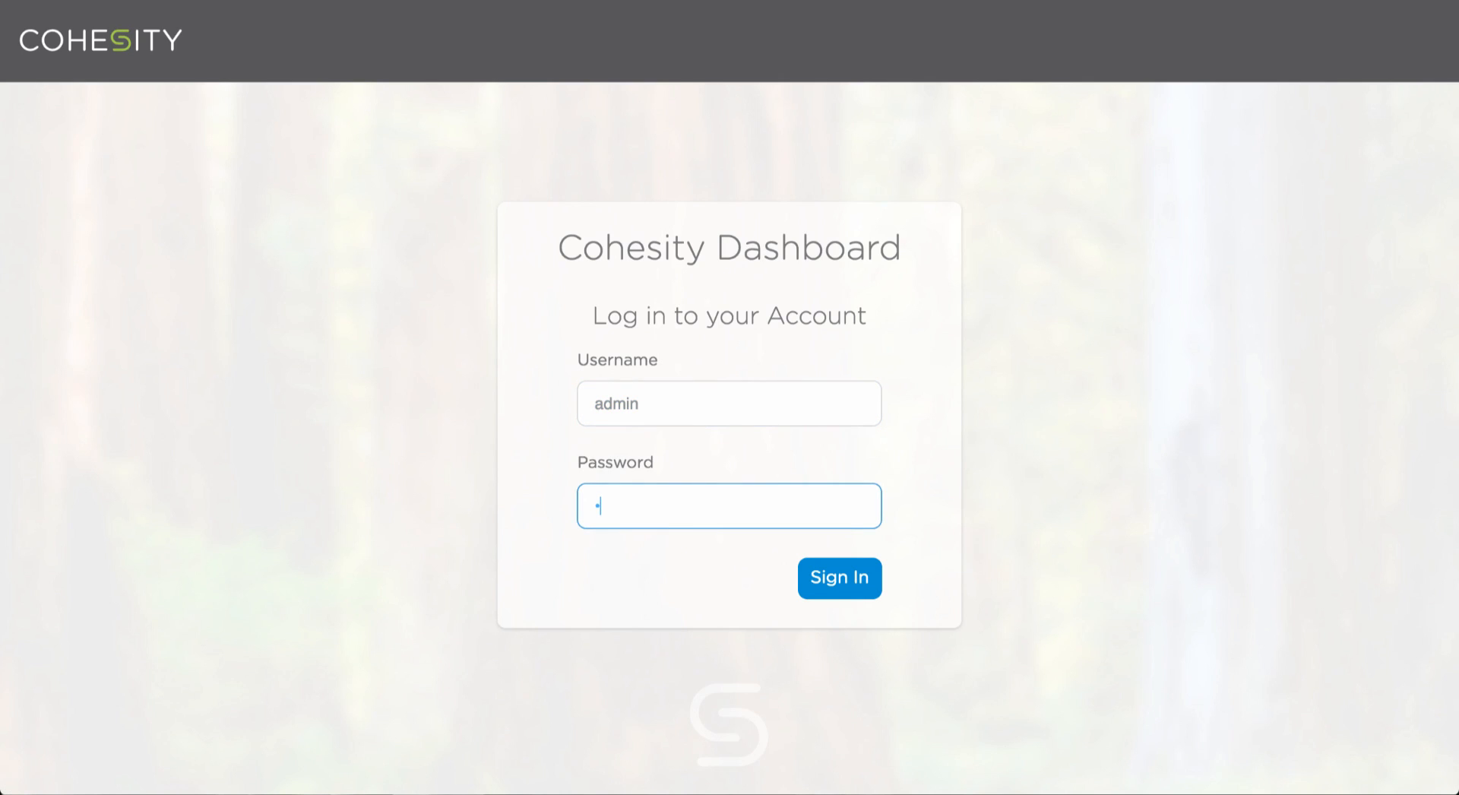
left_click(835, 578)
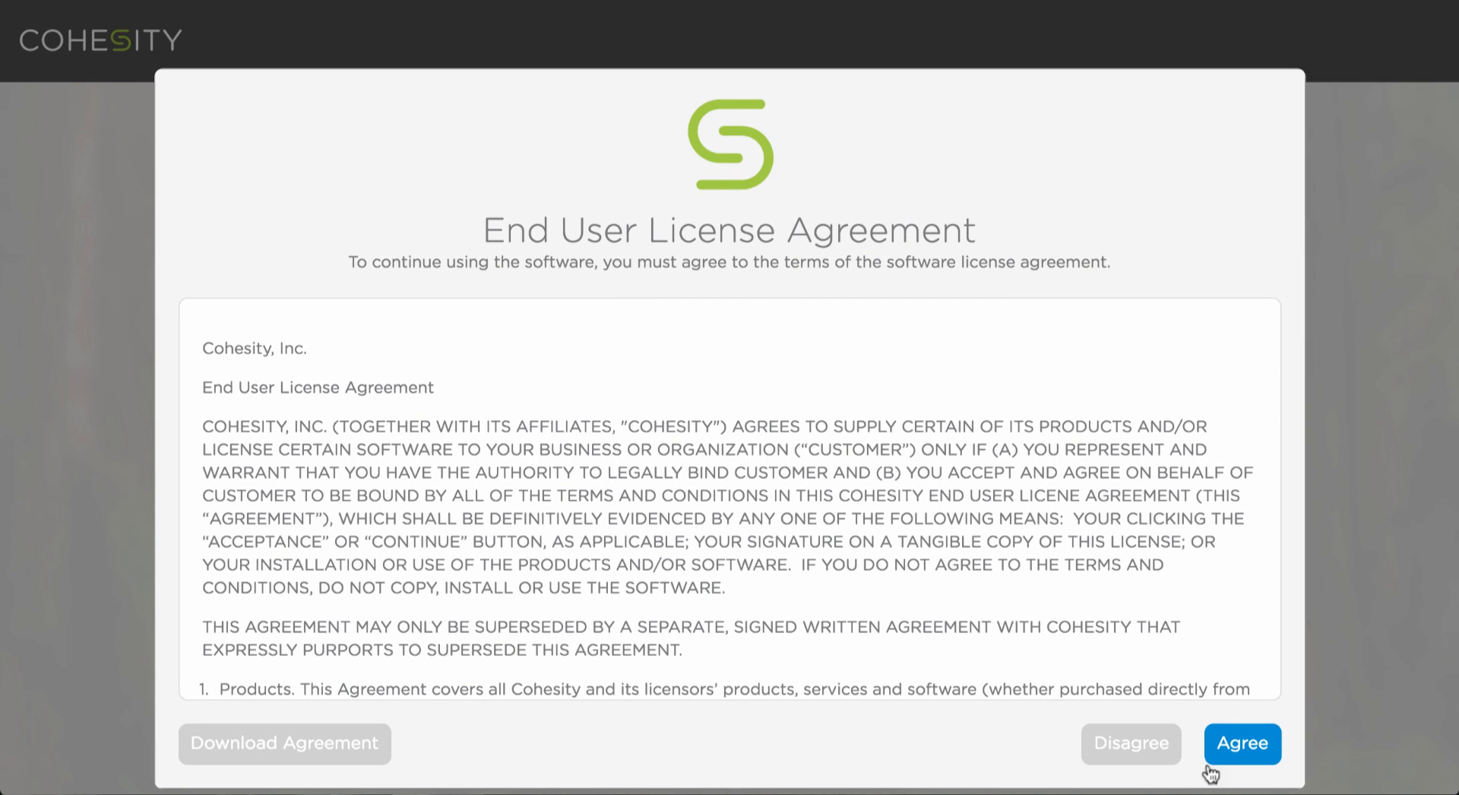
left_click(1241, 743)
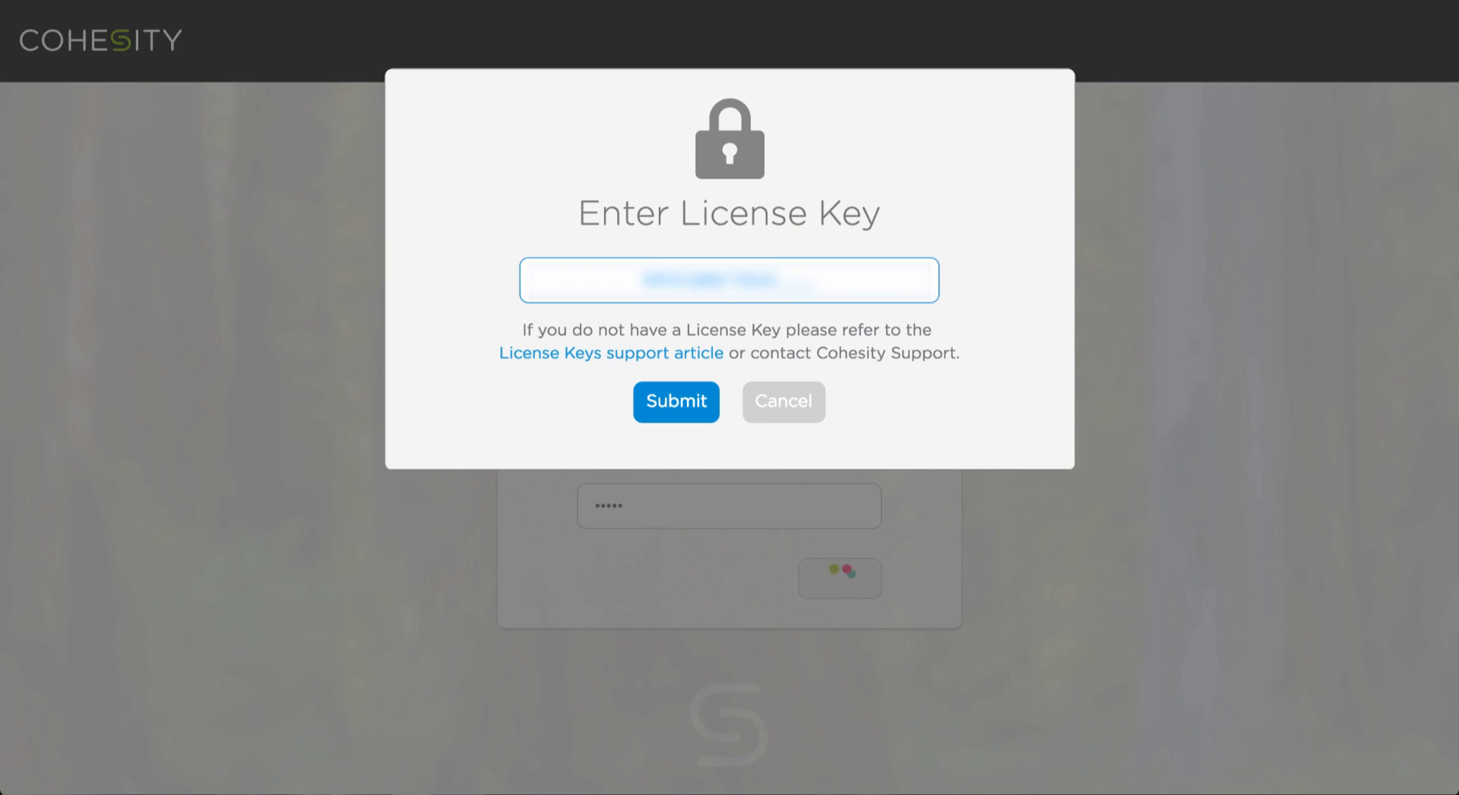
left_click(674, 403)
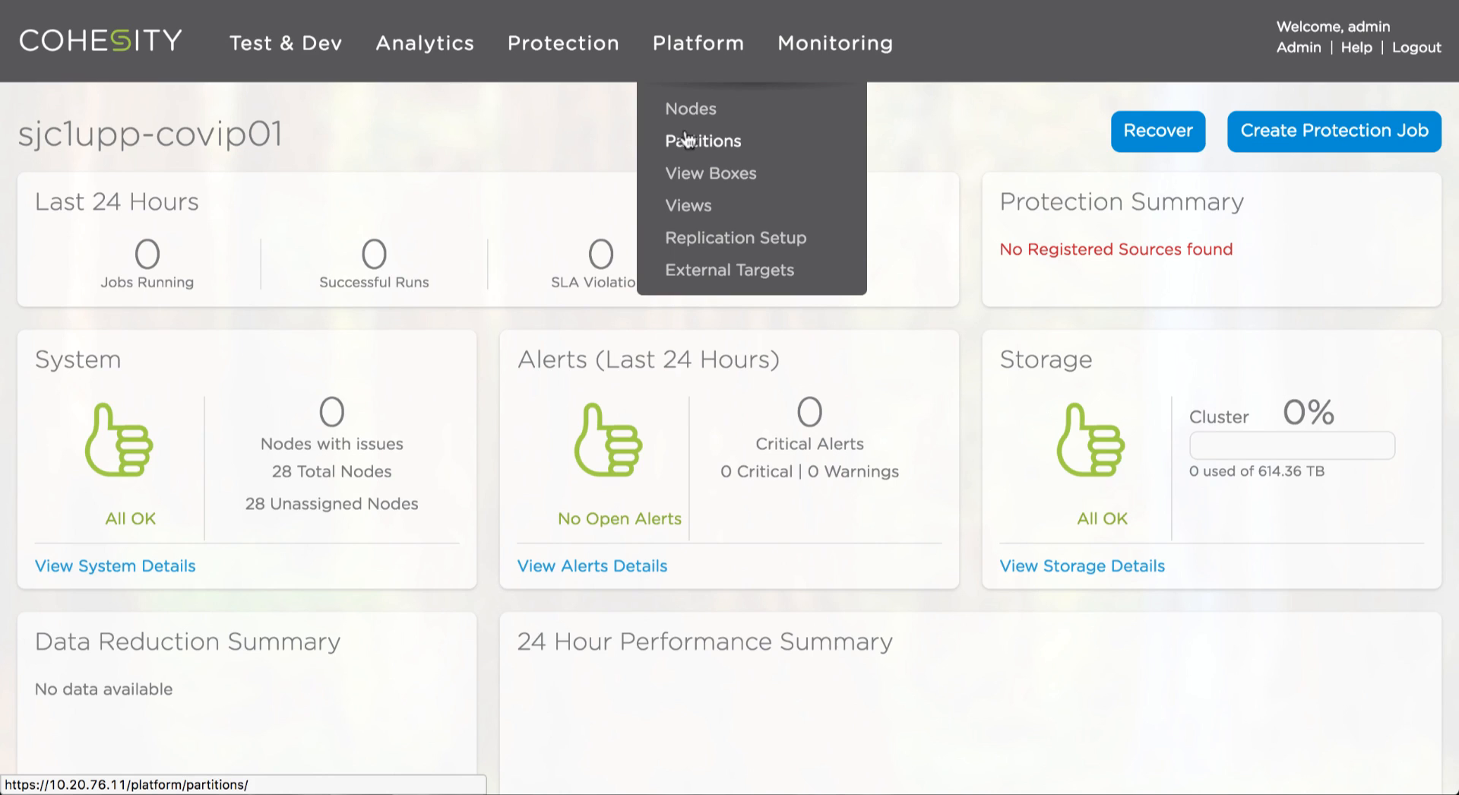
- Create a new partition under Platform > Partitions with VIP range 10.20.76.101 to 10.20.76.128
left_click(702, 140)
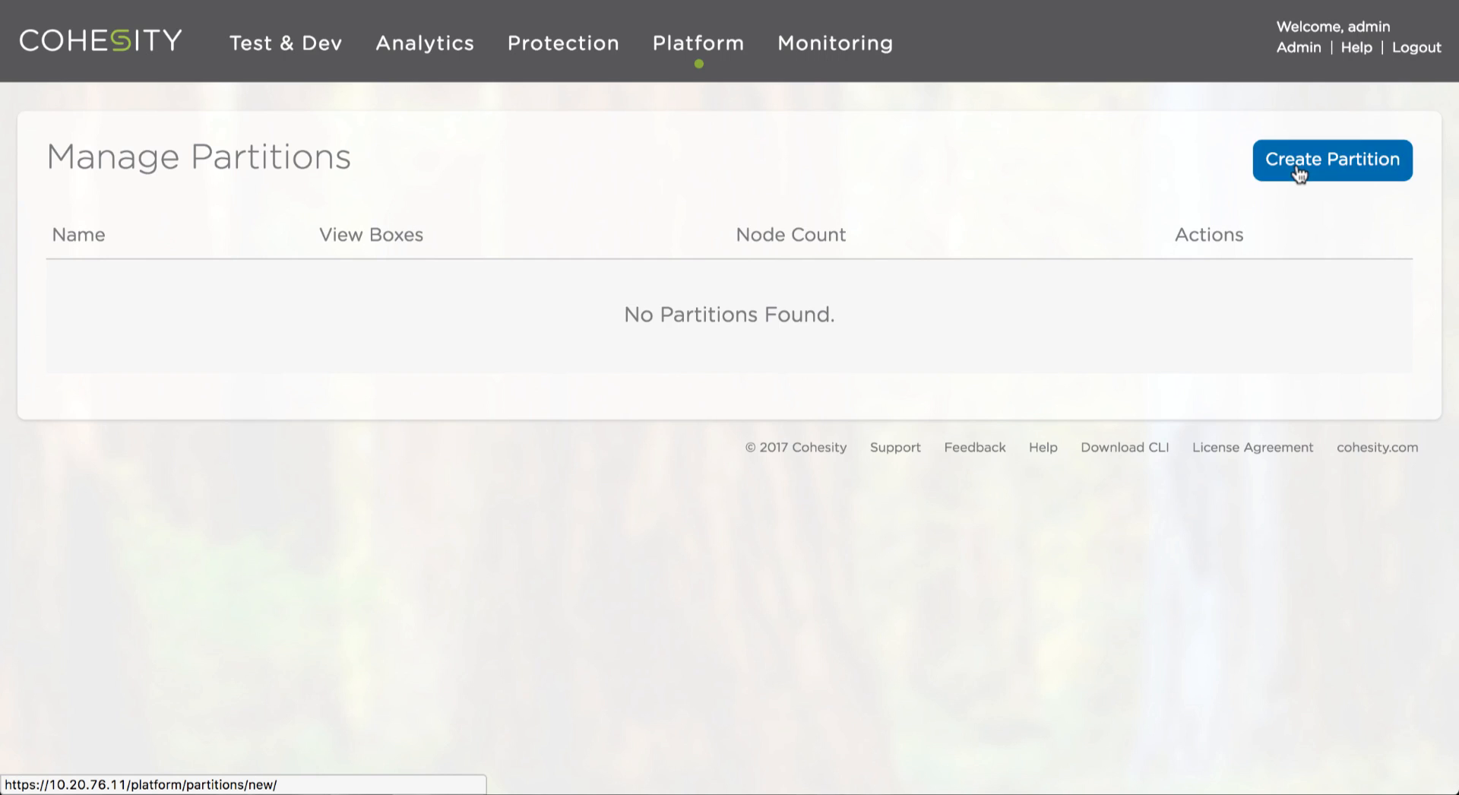
left_click(1333, 159)
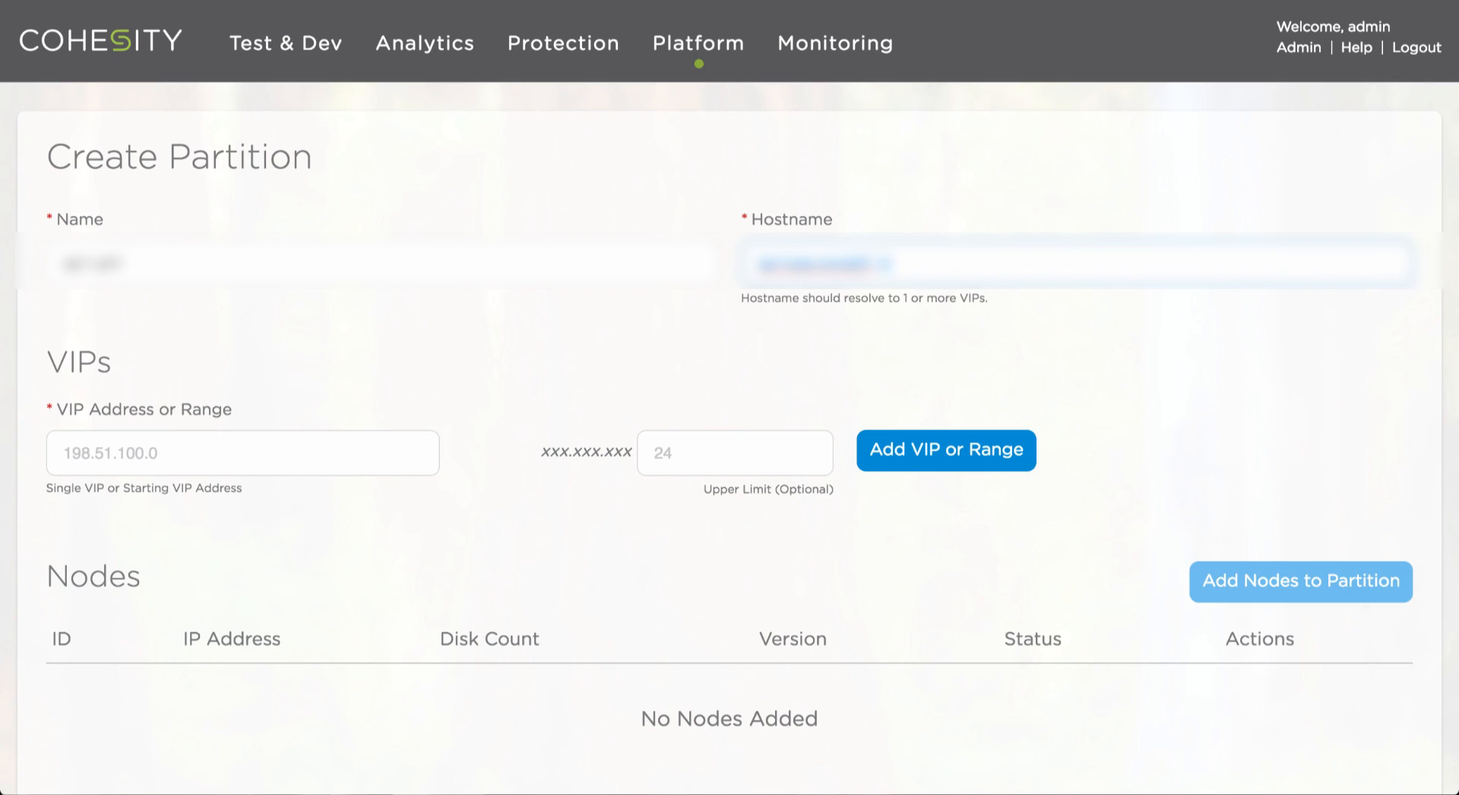
type("10.")
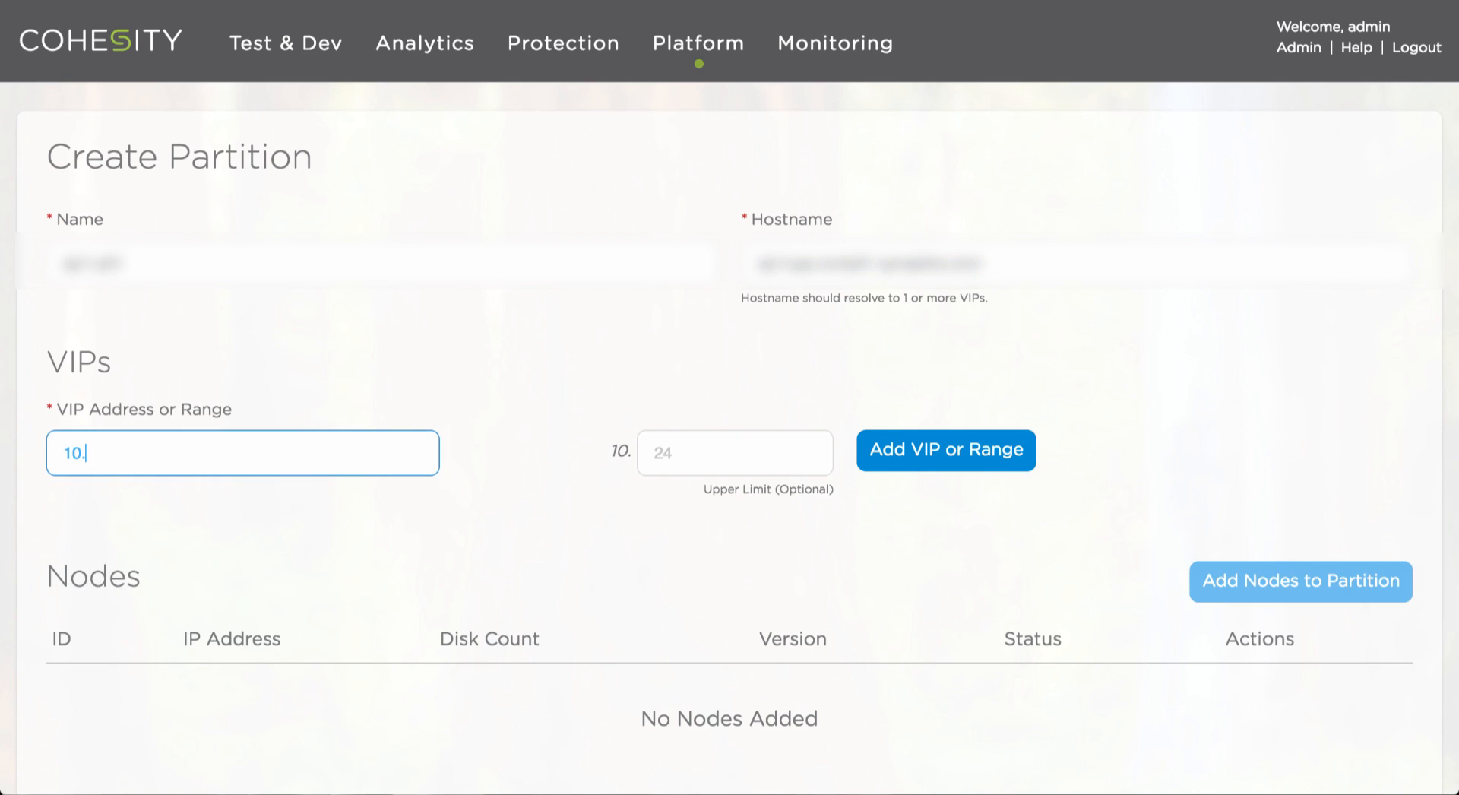
type("20.76.101")
left_click(734, 453)
type("128")
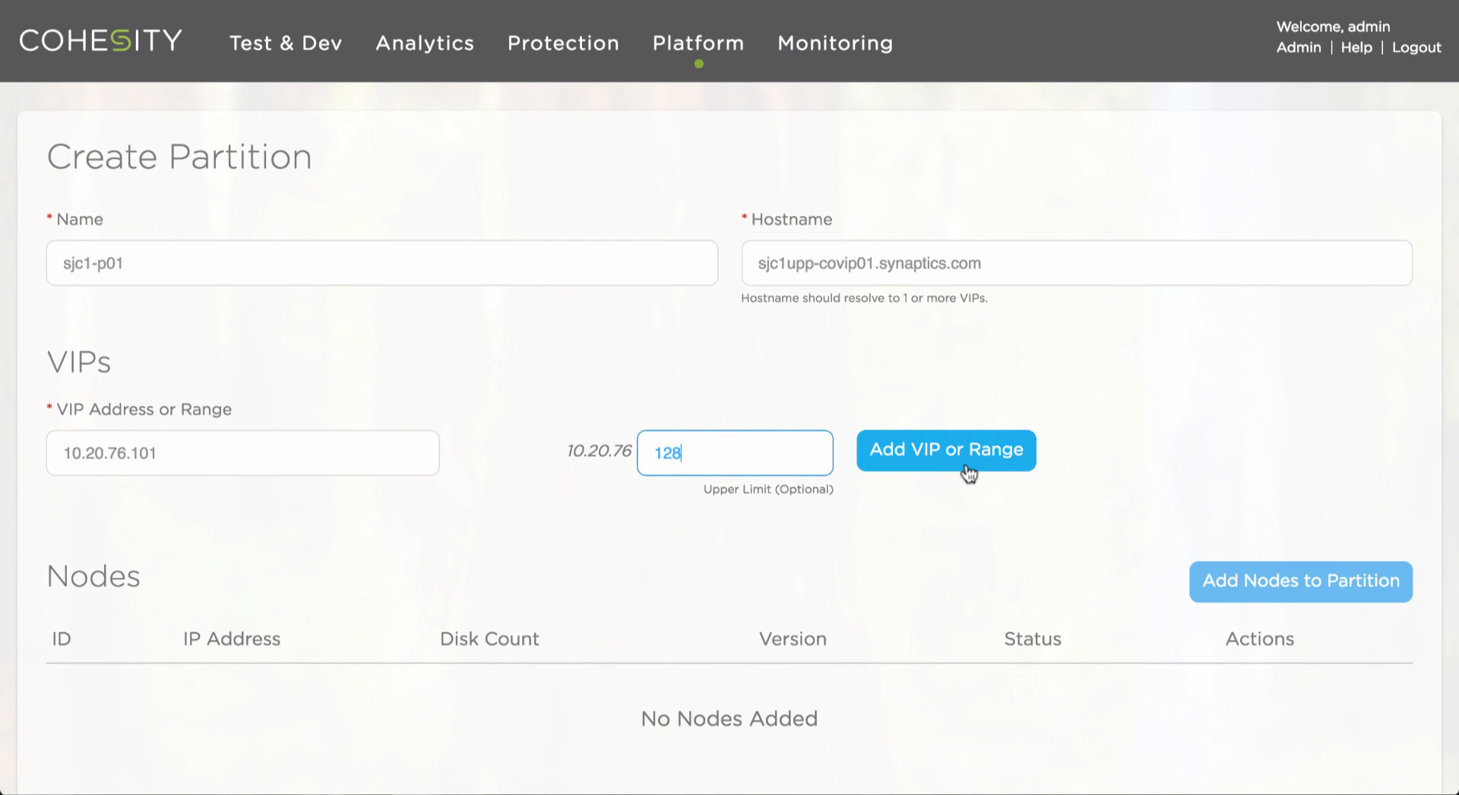
left_click(943, 449)
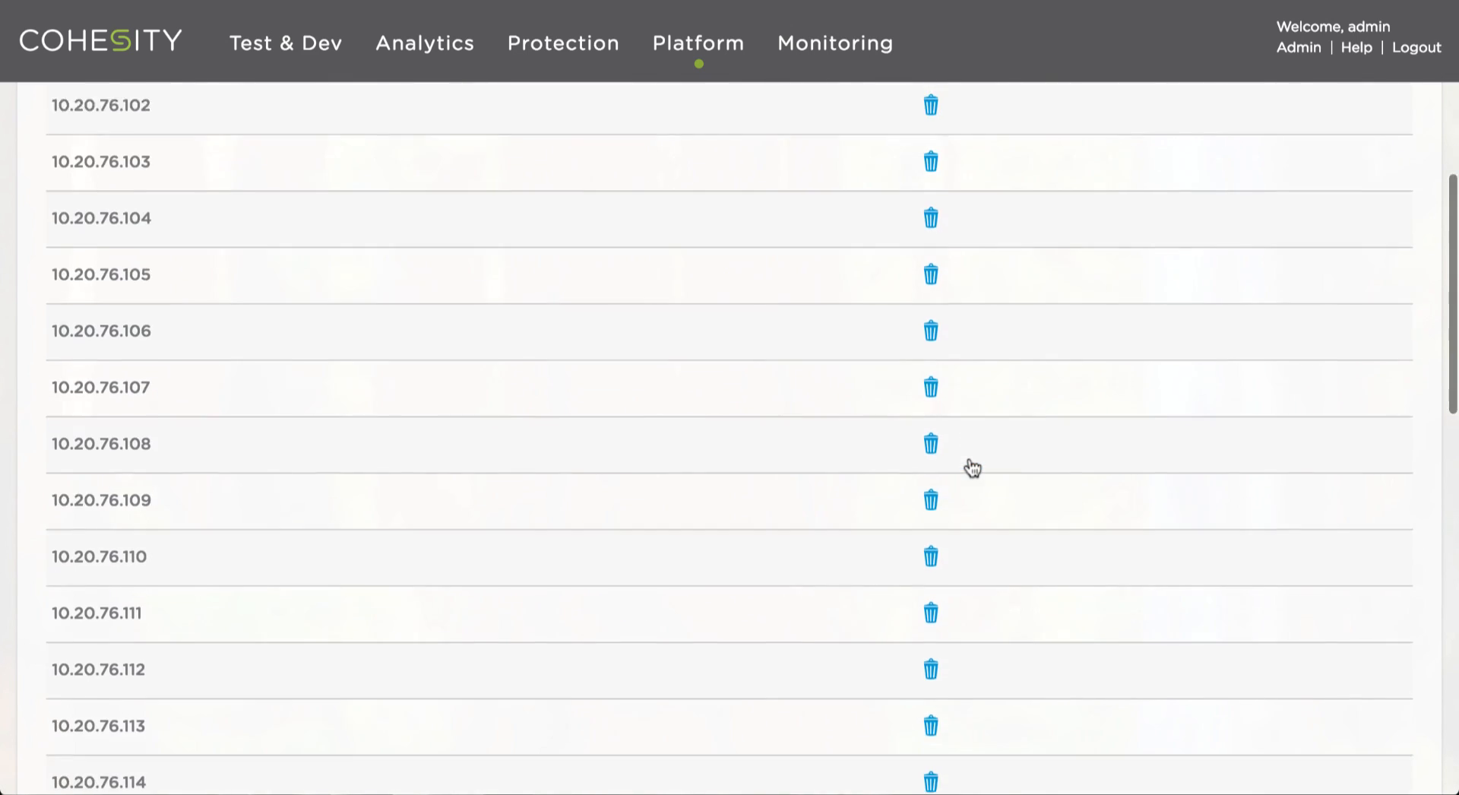
scroll("down", 3)
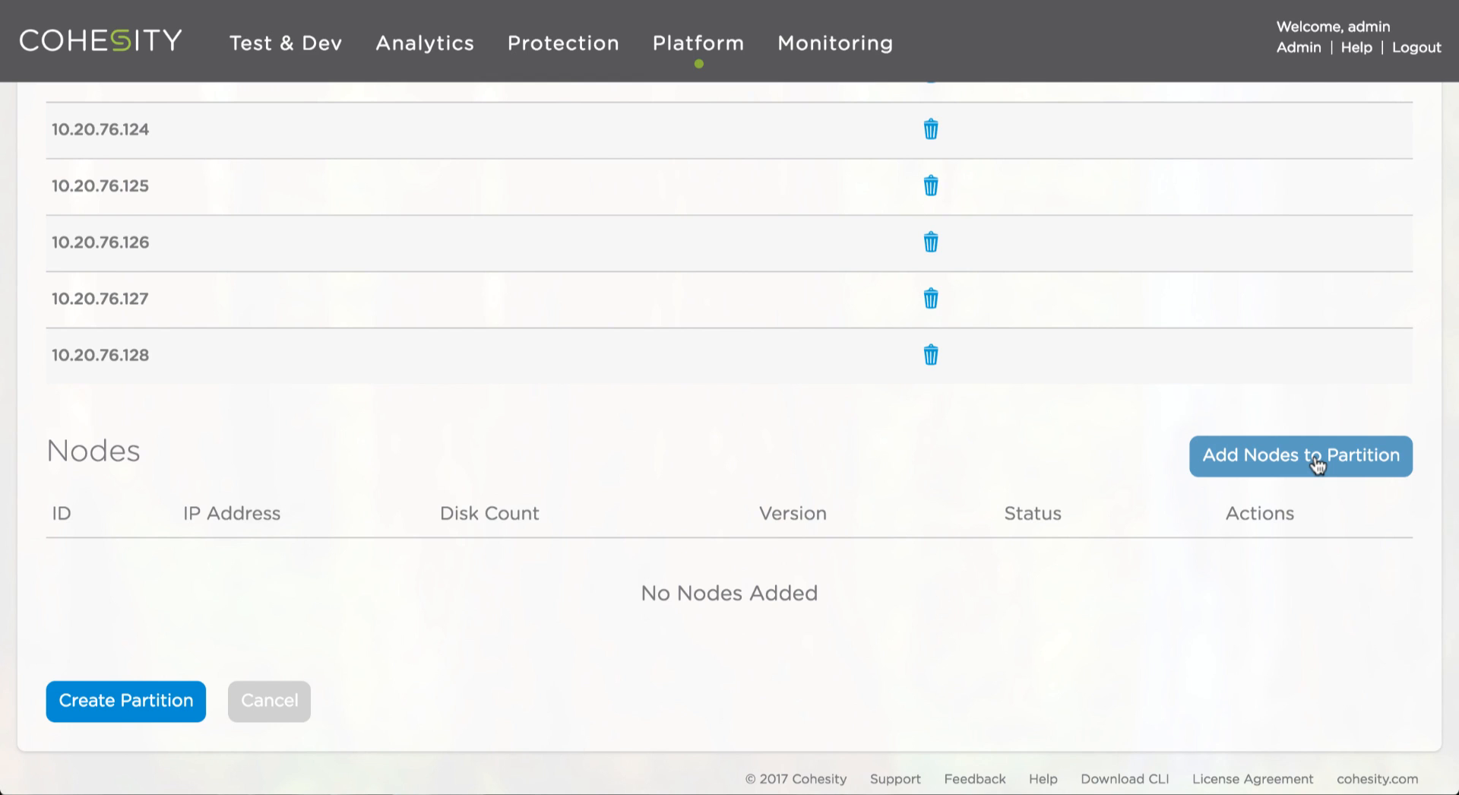
- Select every listed node and add them all to the partition
left_click(1299, 454)
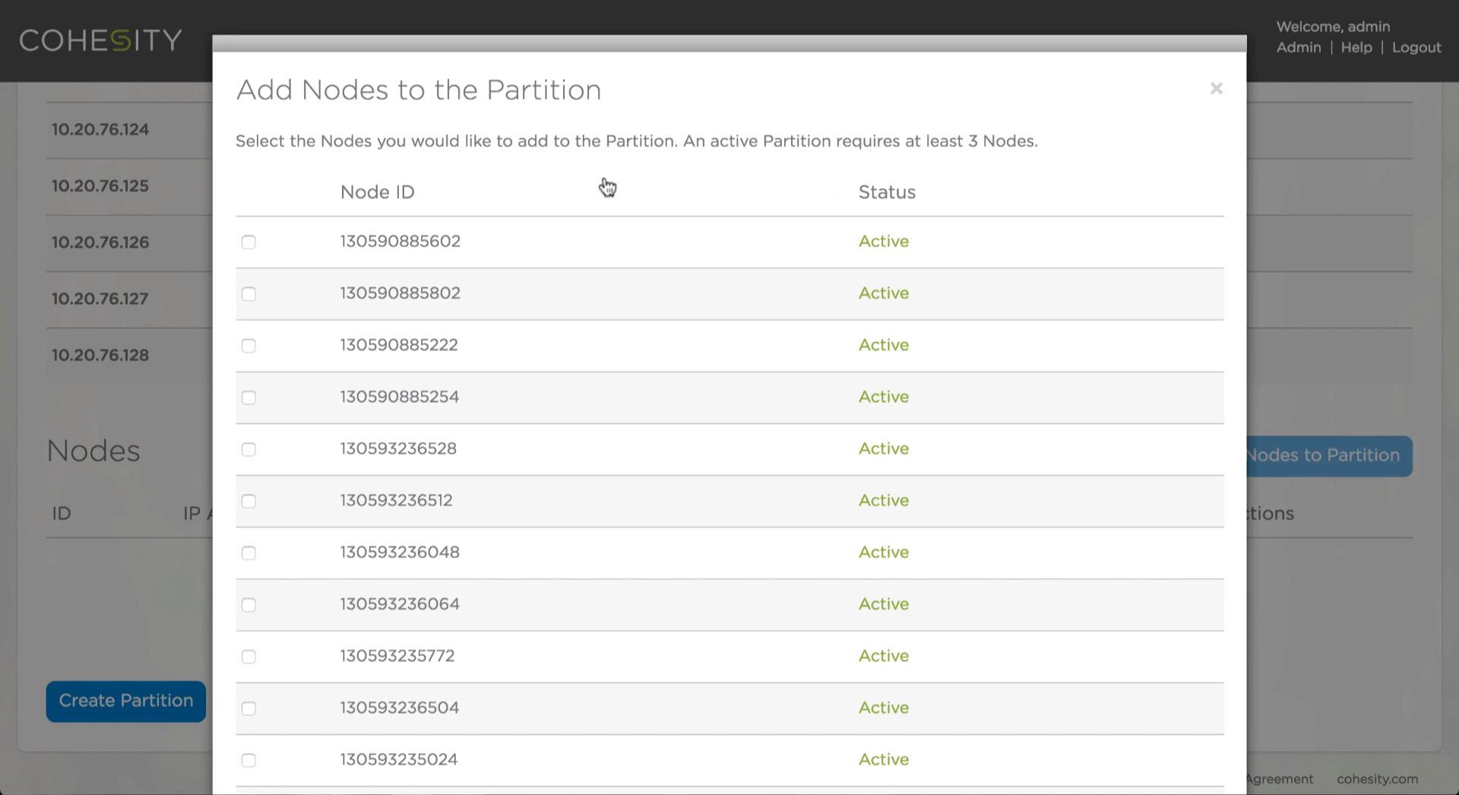
scroll("down", 3)
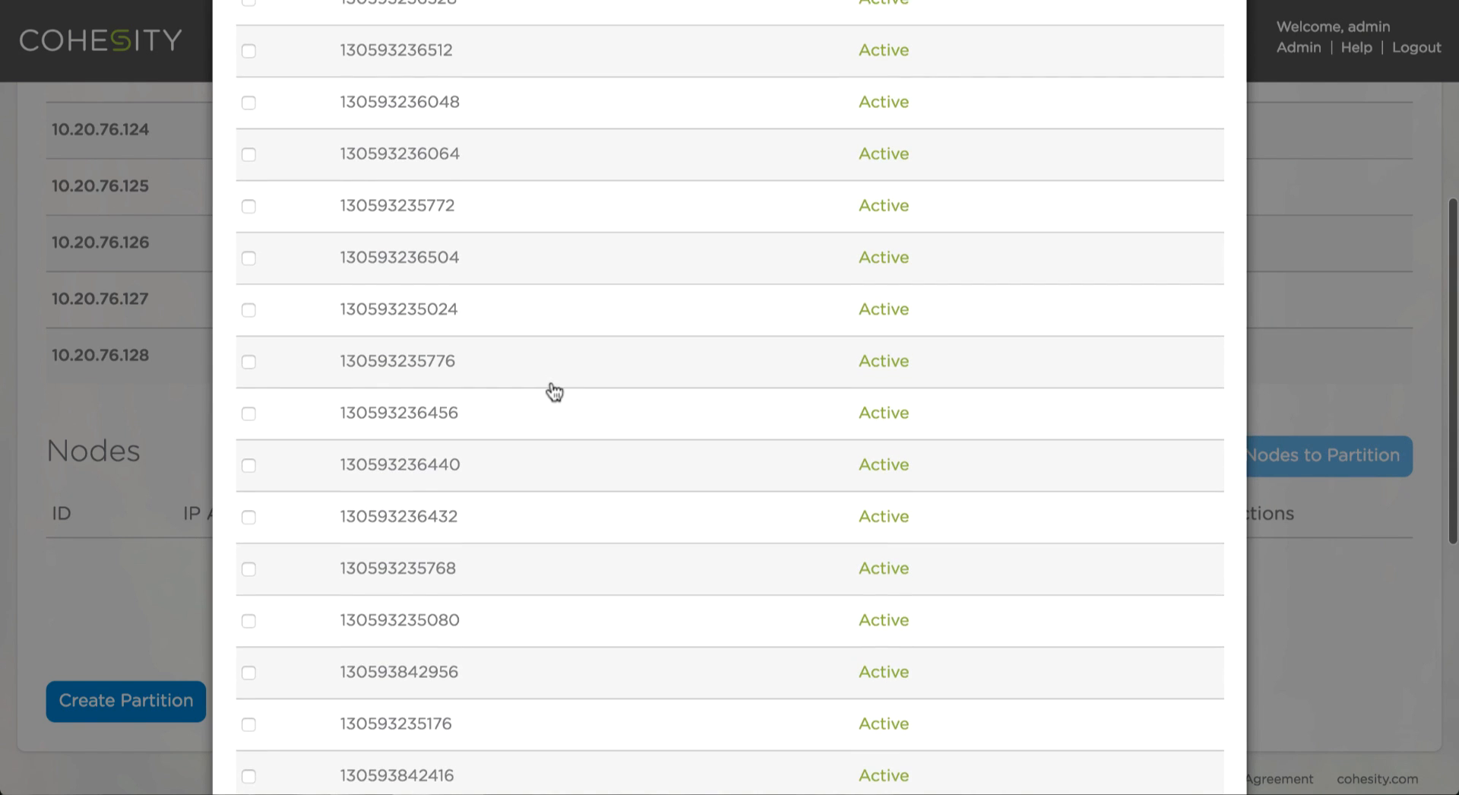
scroll("down", 3)
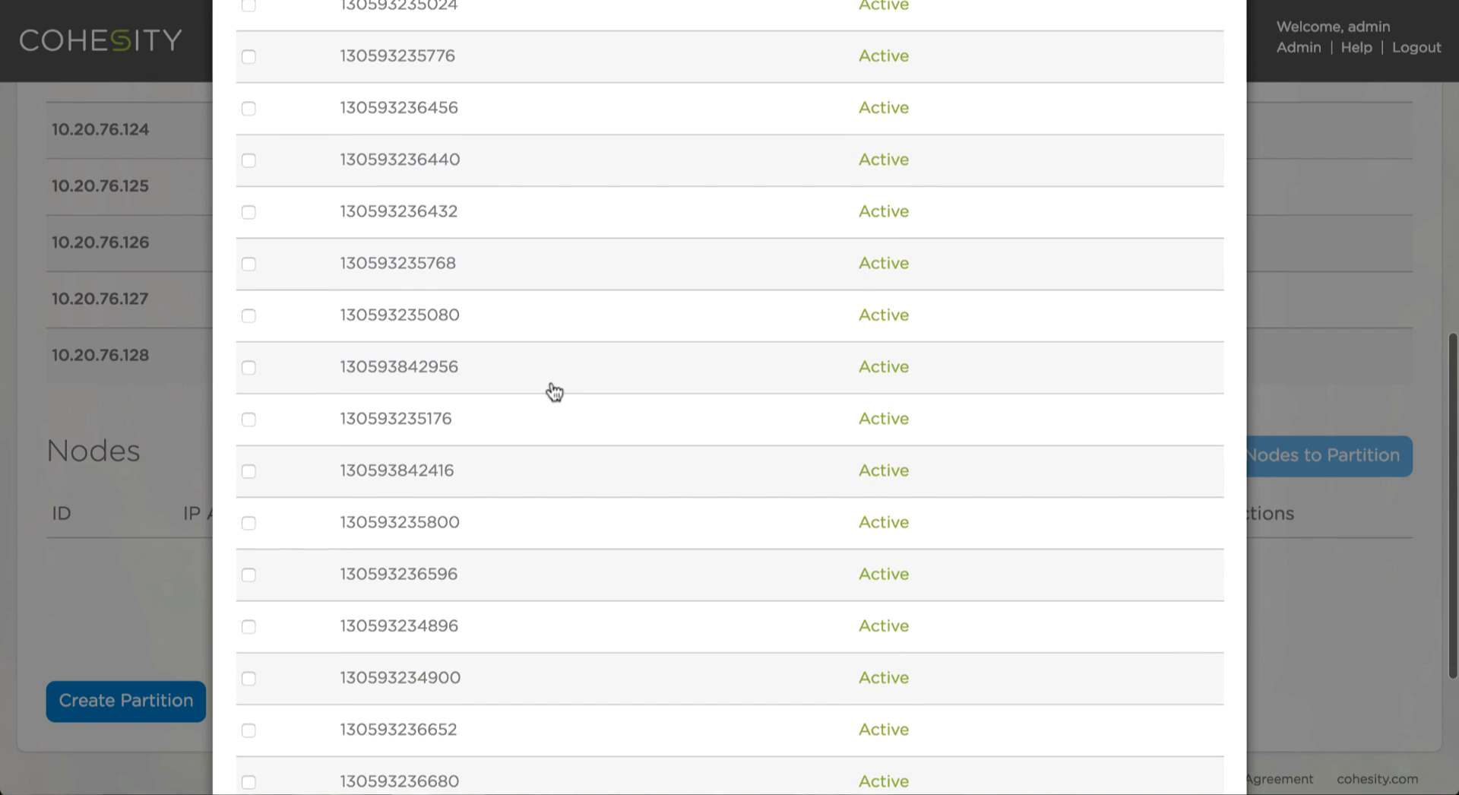
scroll("up", 3)
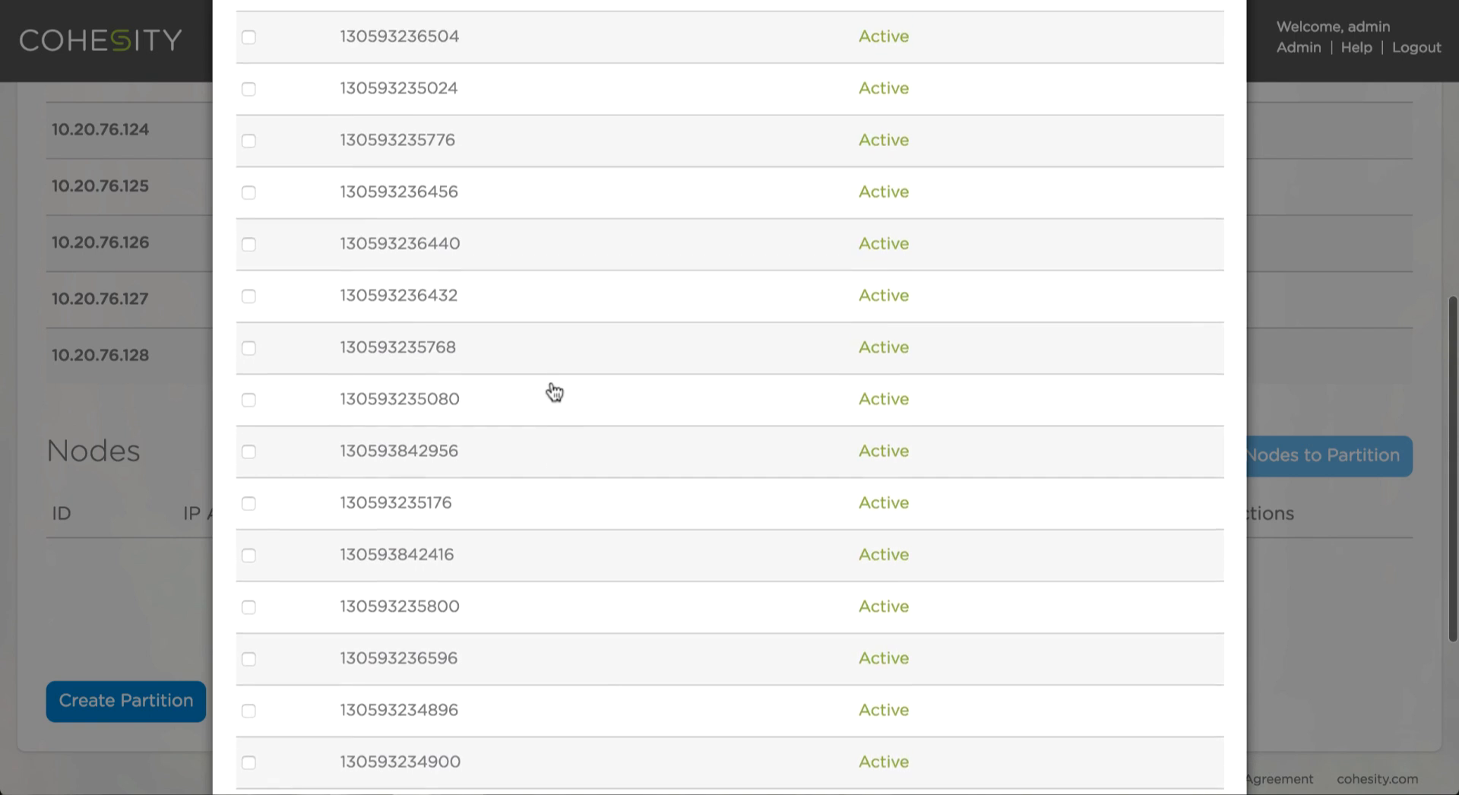
scroll("up", 3)
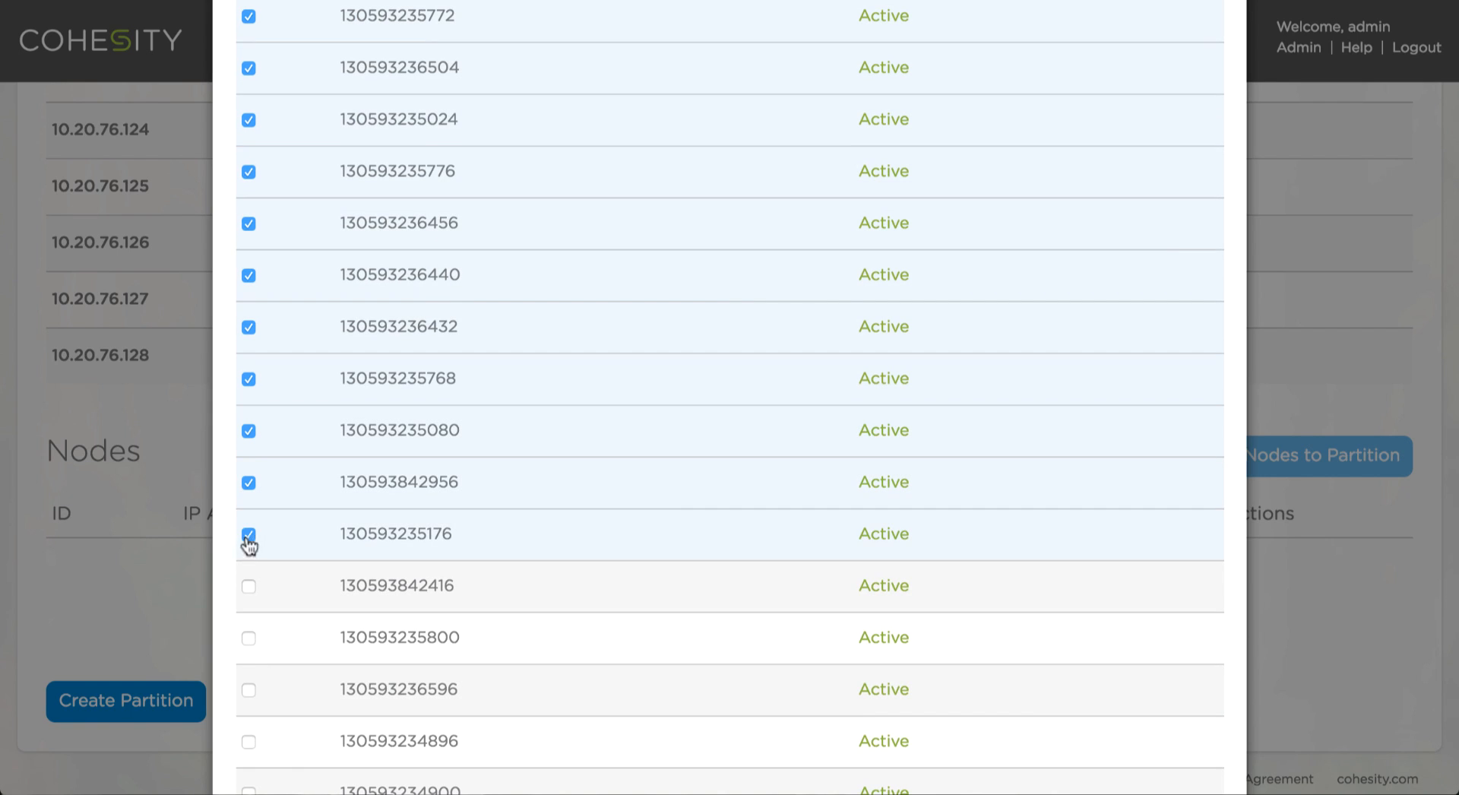
scroll("down", 3)
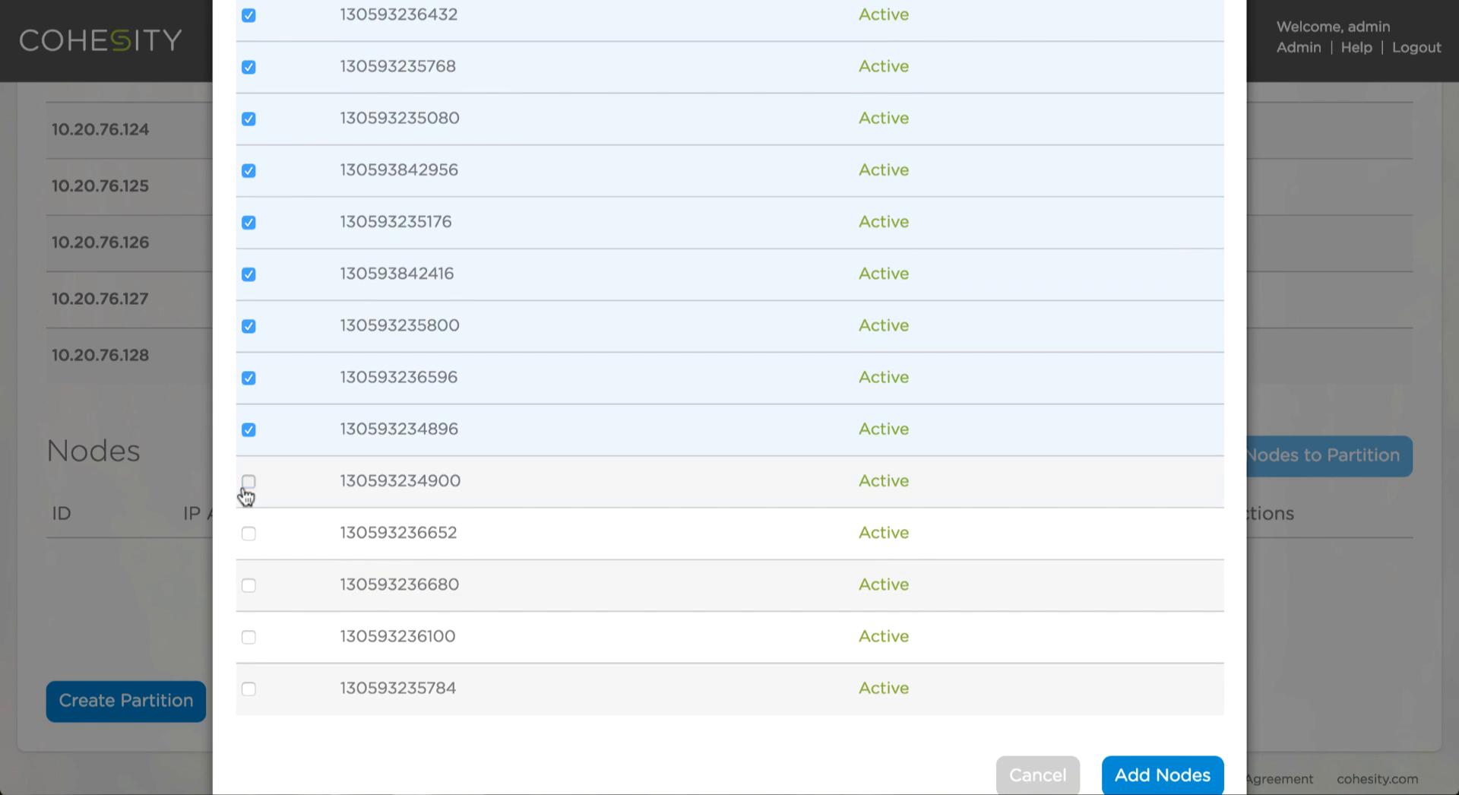
left_click(247, 482)
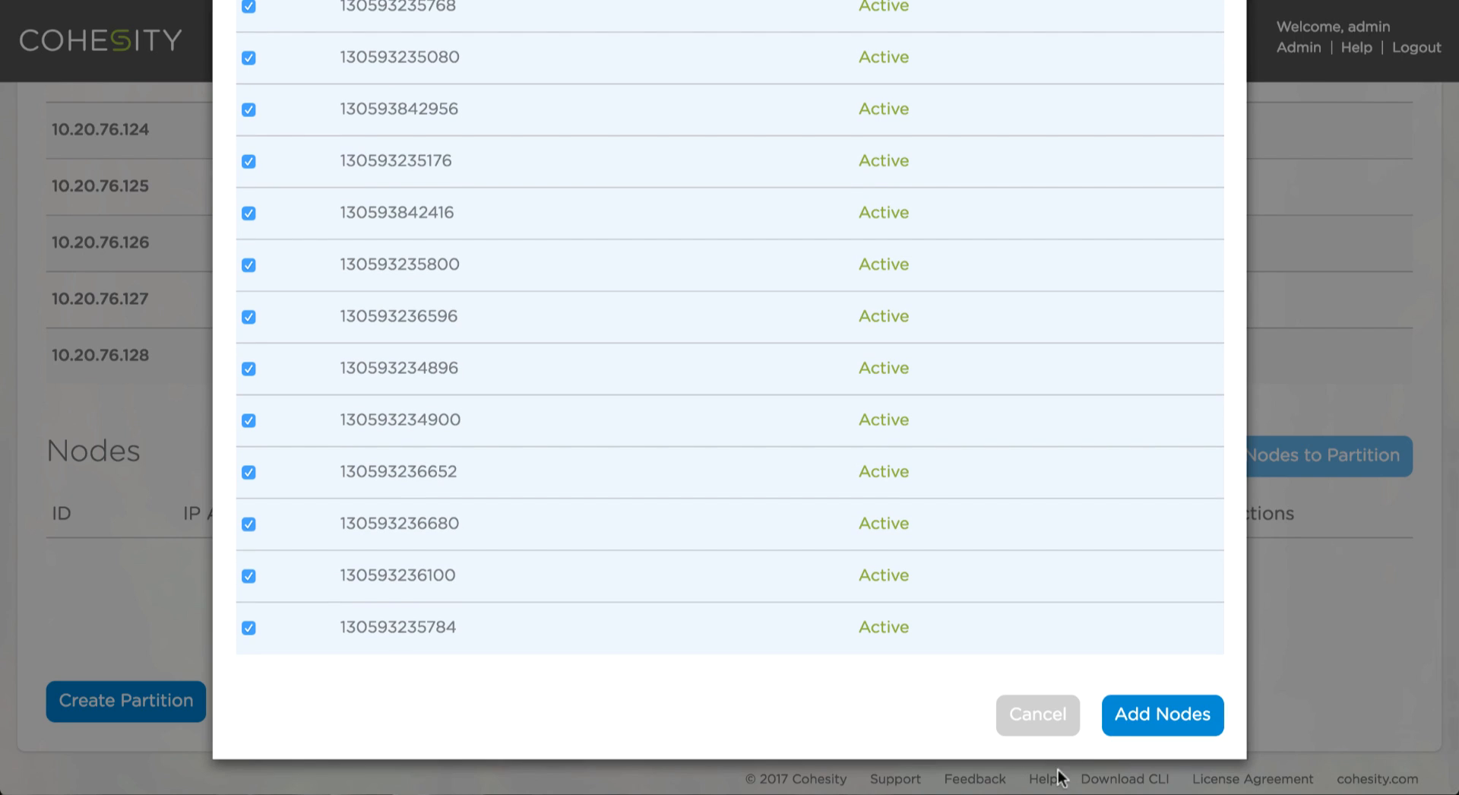
left_click(1163, 714)
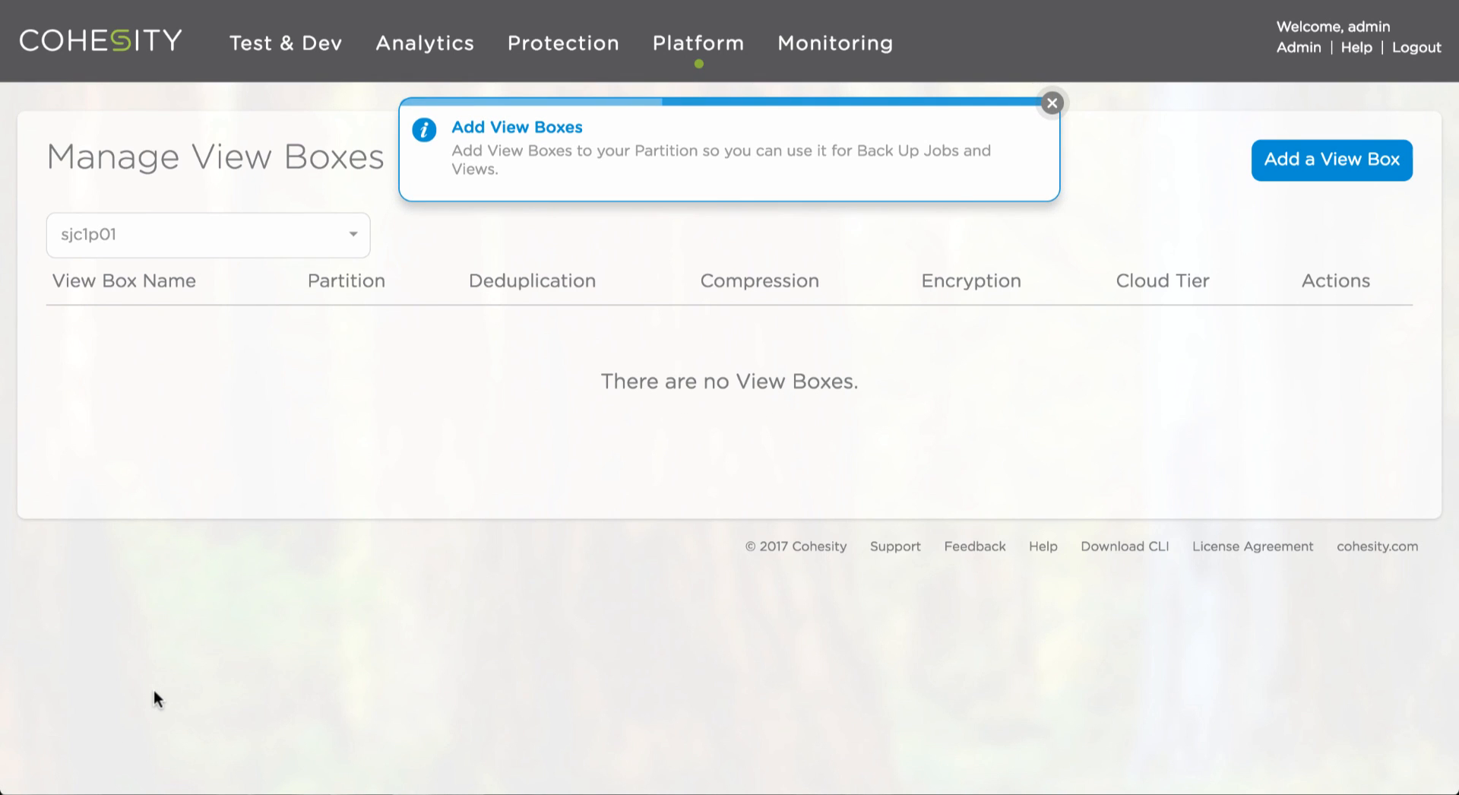
mouse_move(1052, 197)
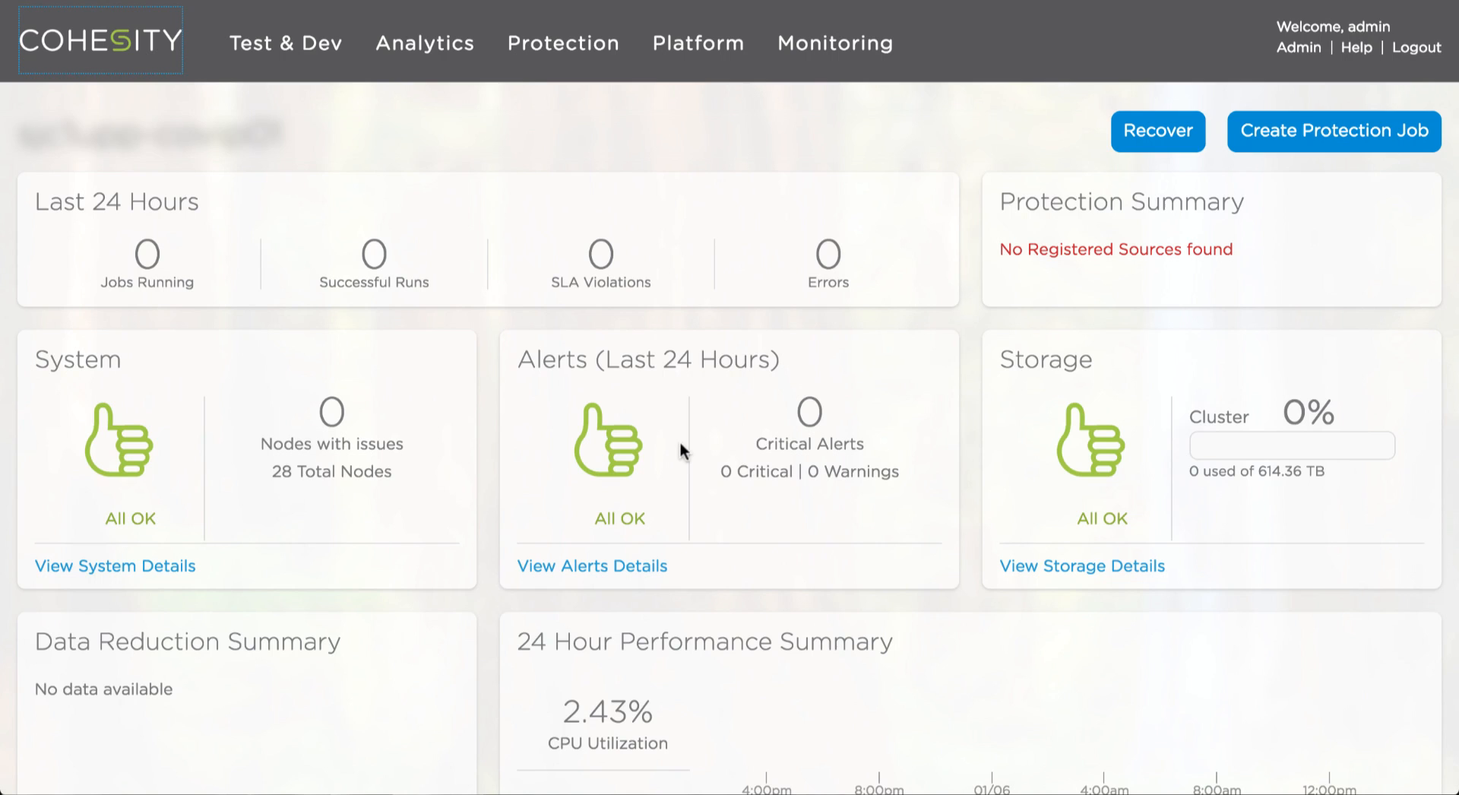
mouse_move(840, 412)
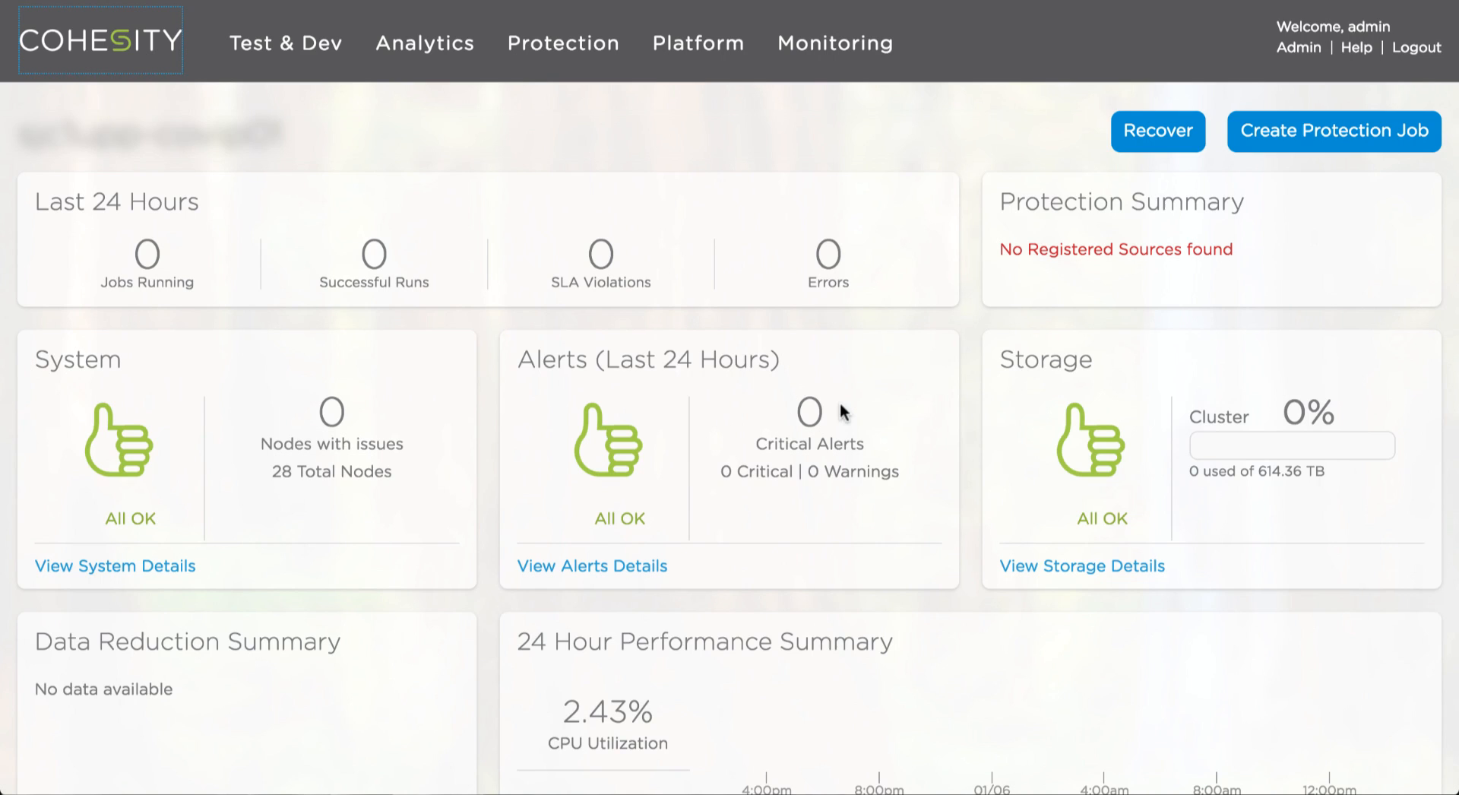